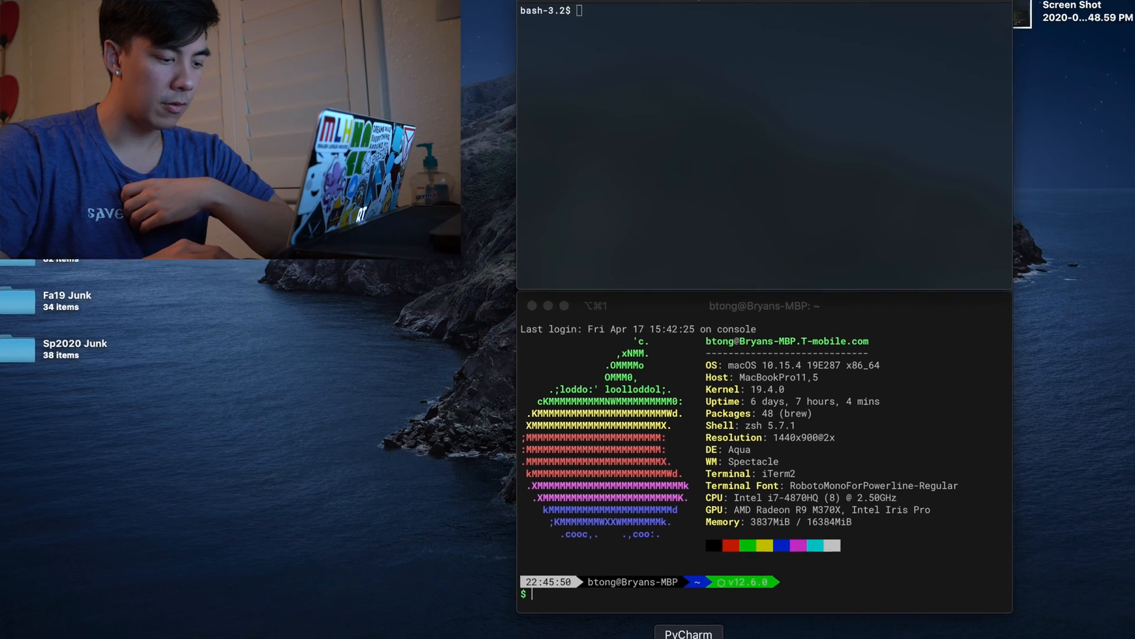
mouse_move(618, 557)
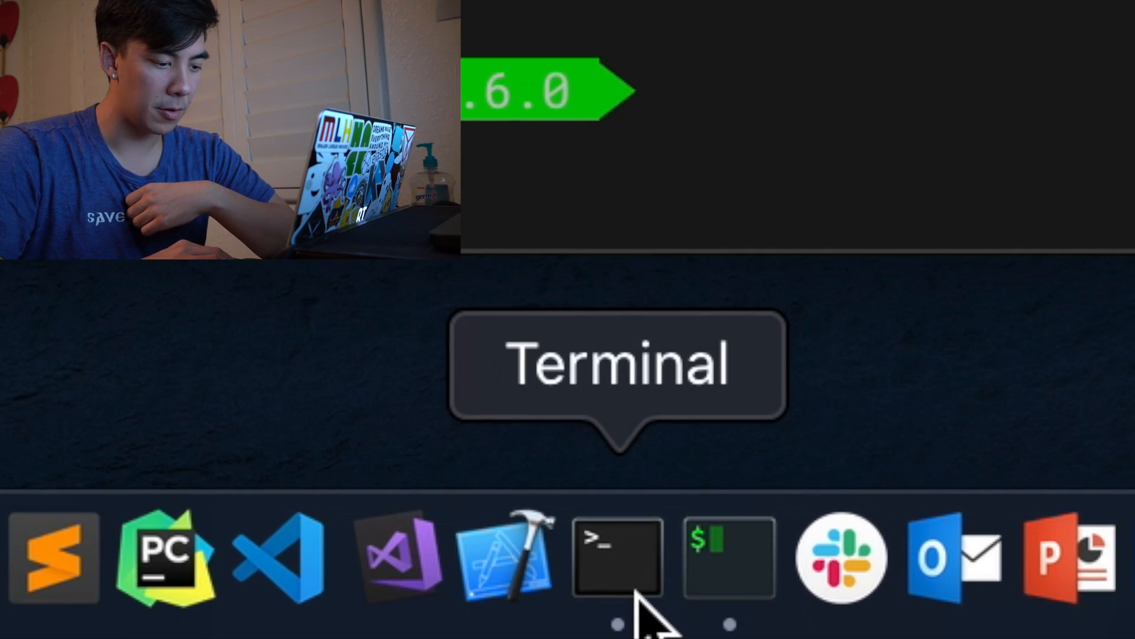
mouse_move(728, 557)
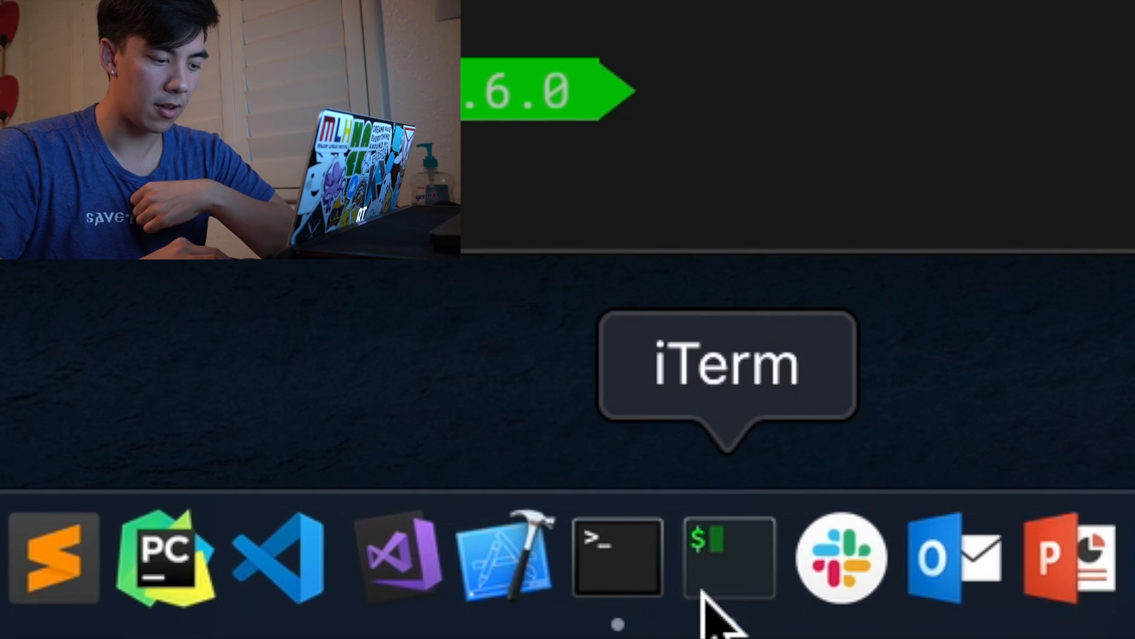
mouse_move(840, 594)
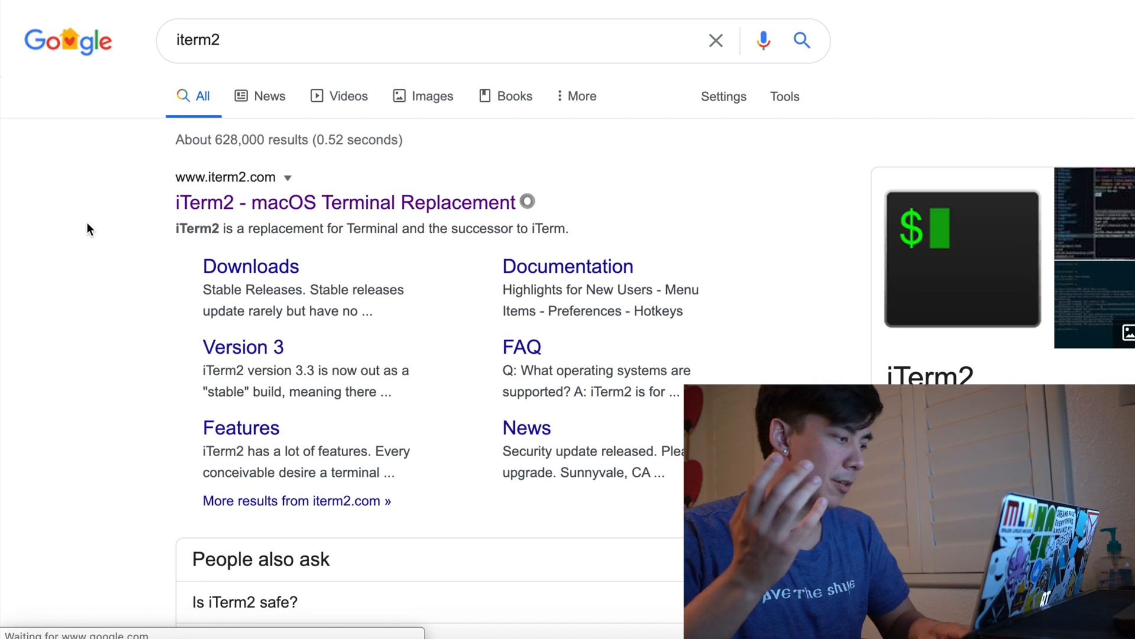
Reach iterm2.com from the Google result and start the iTerm2 download
click(346, 202)
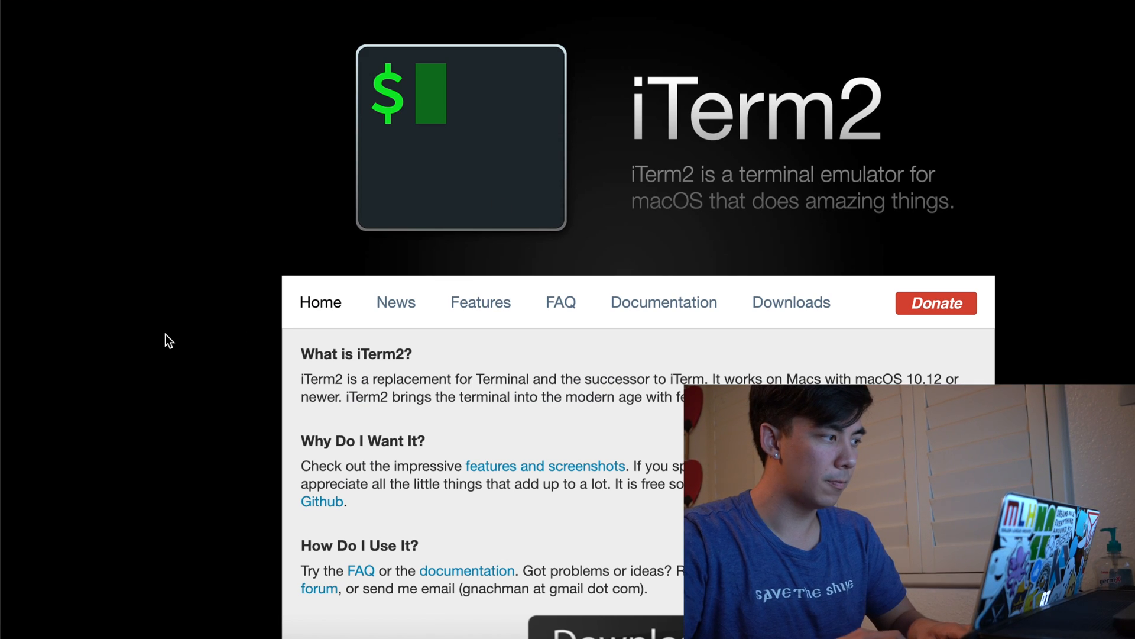
scroll(down, 3)
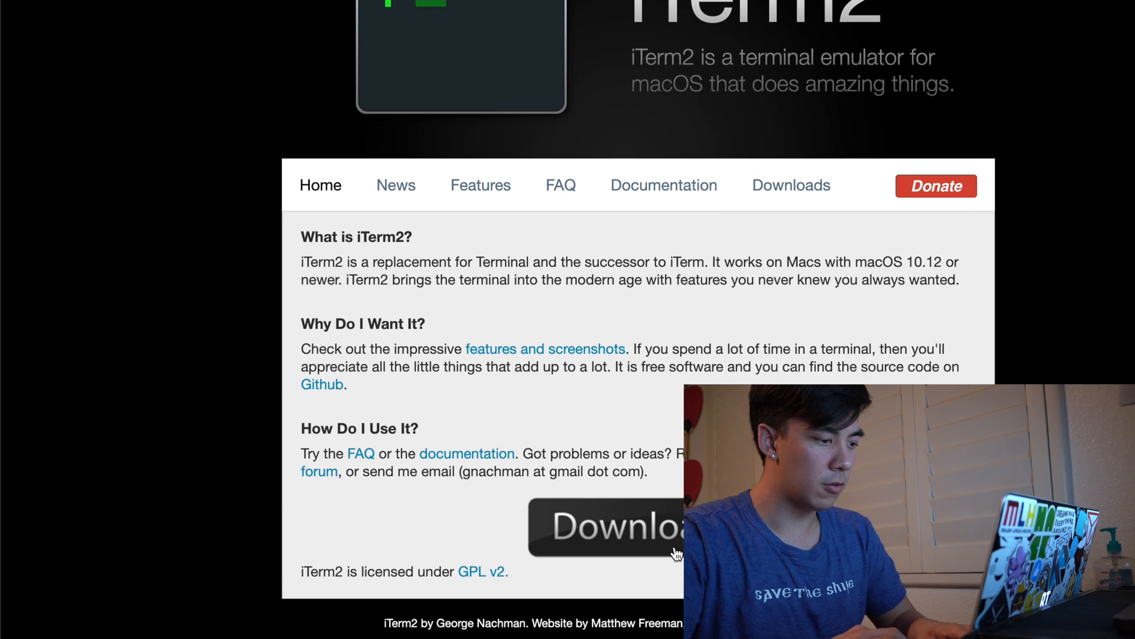
click(607, 527)
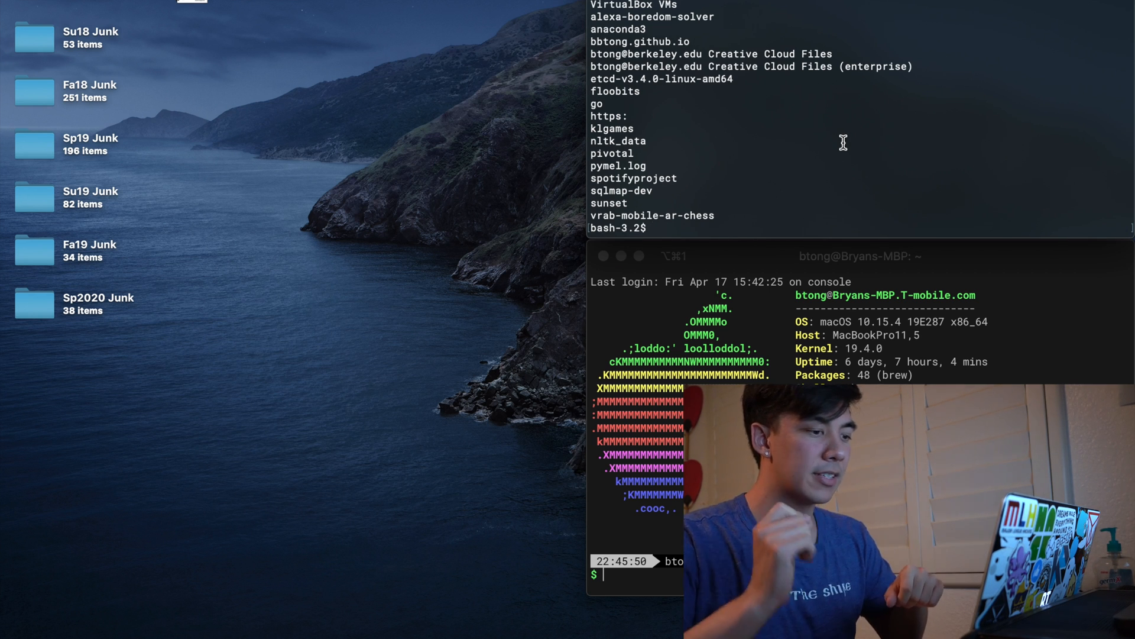
Begin entering the zsh command at the bash prompt after listing the home directory
text(zs)
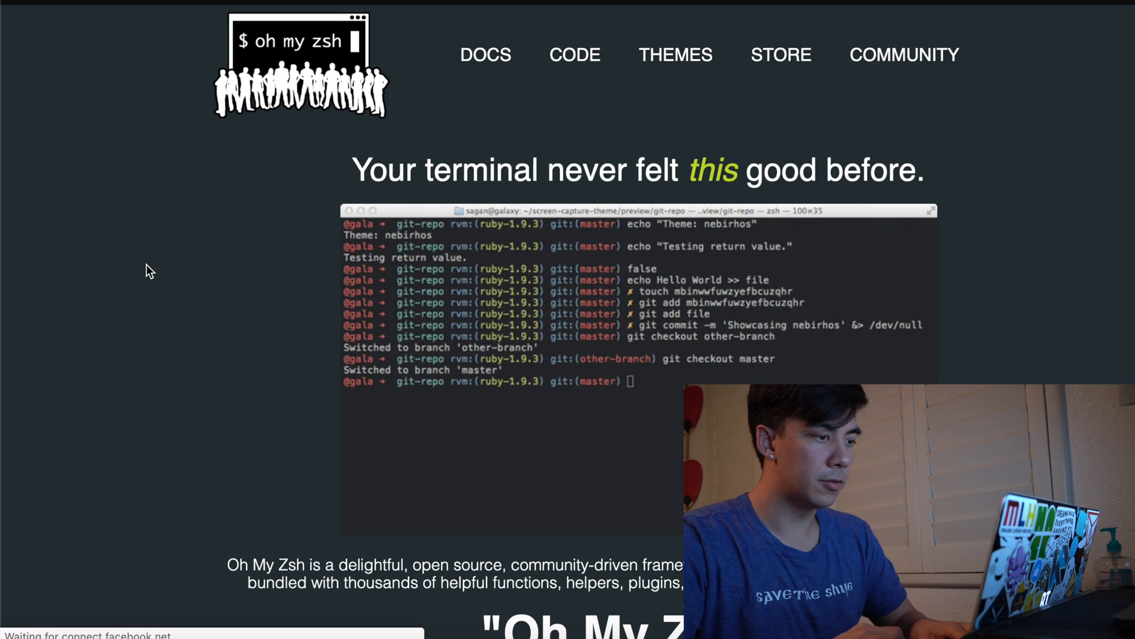
Select the full 'Via curl' install command in the 'Install oh-my-zsh now' section
scroll(down, 3)
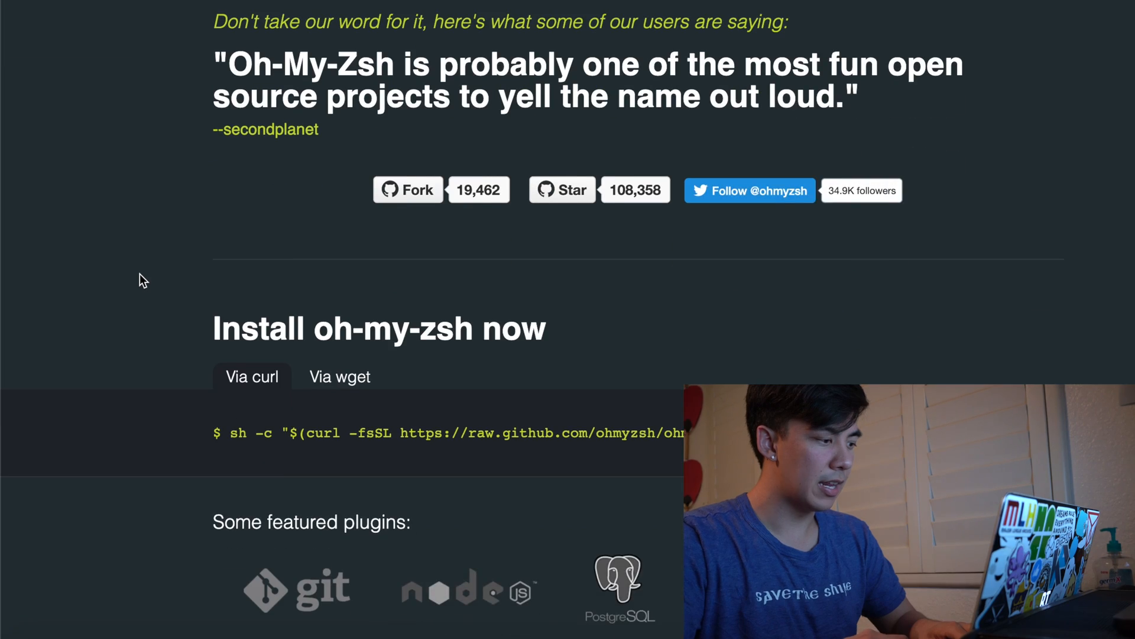
scroll(down, 3)
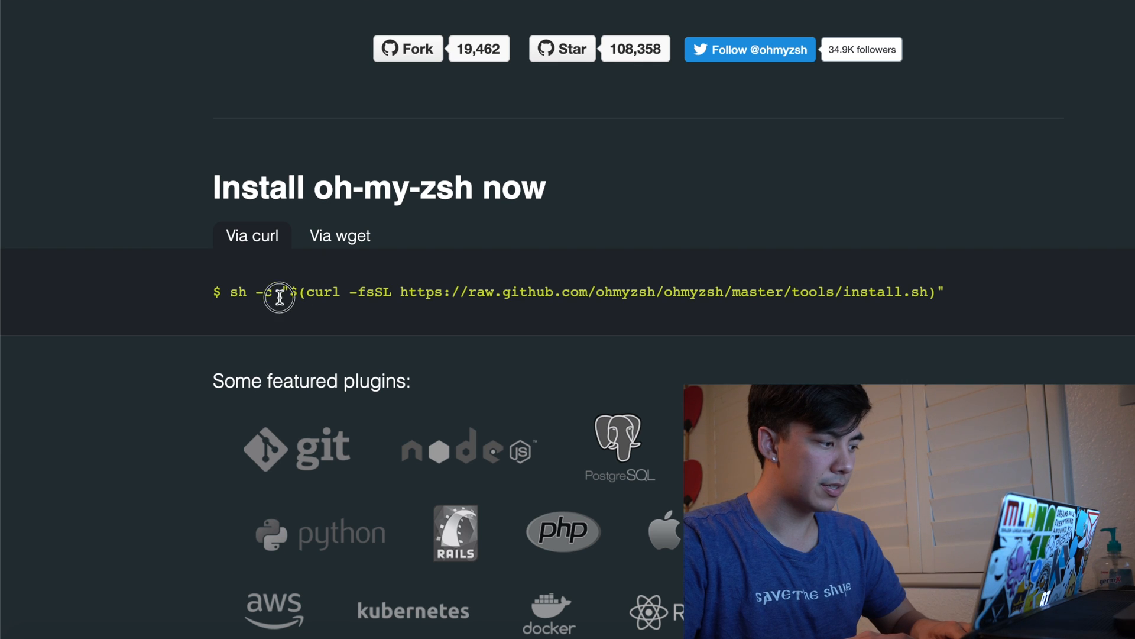
triple_click(508, 291)
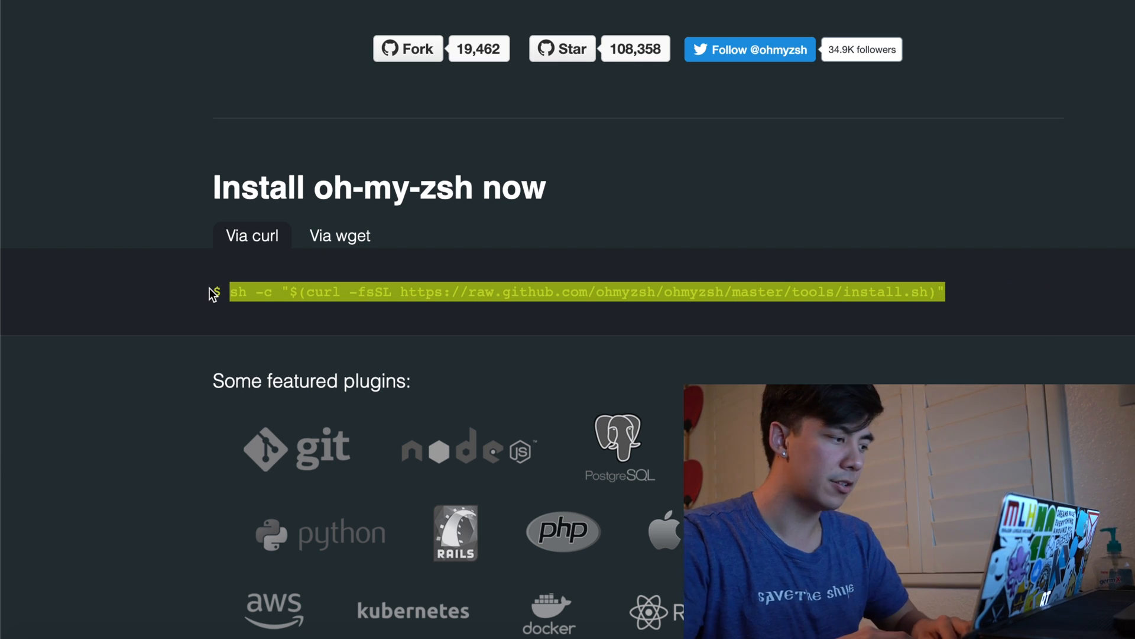
scroll(down, 3)
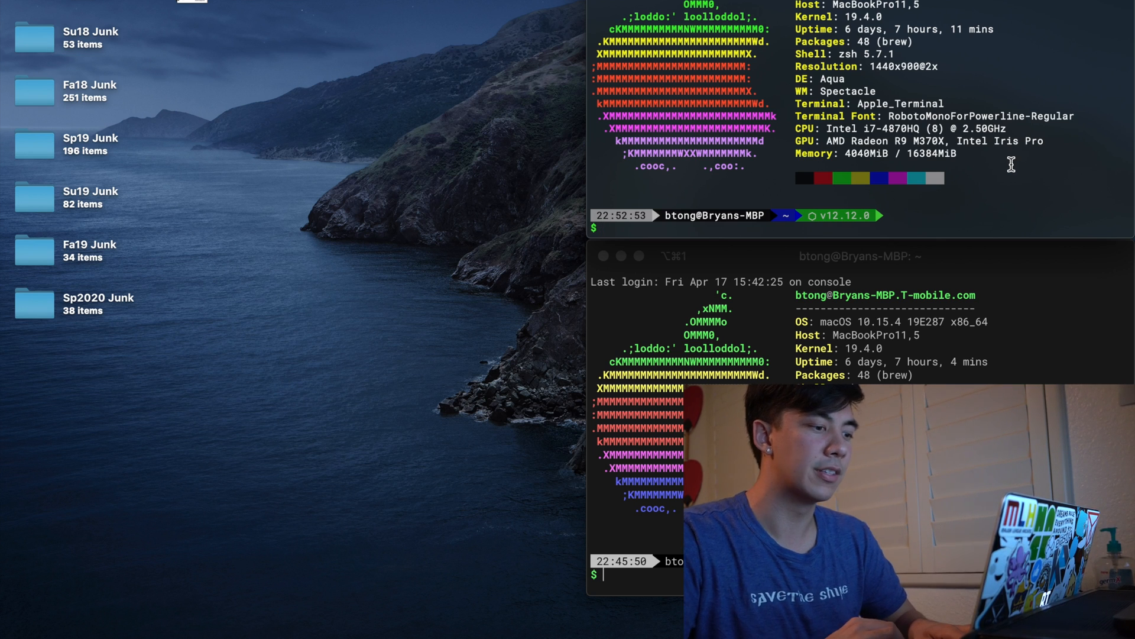
mouse_move(996, 201)
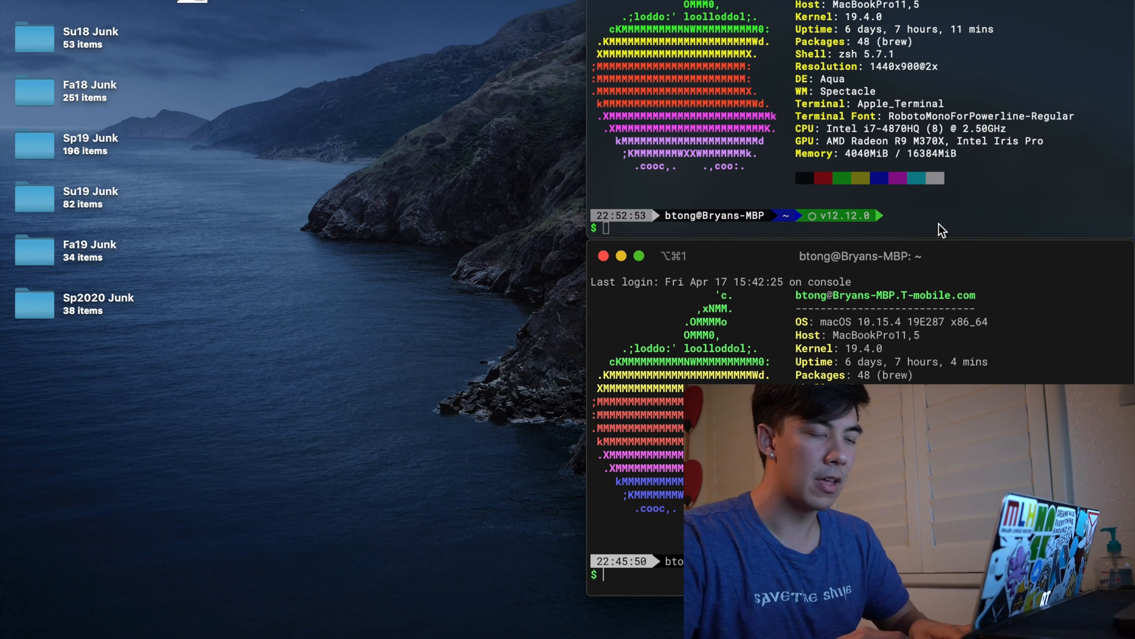
mouse_move(963, 231)
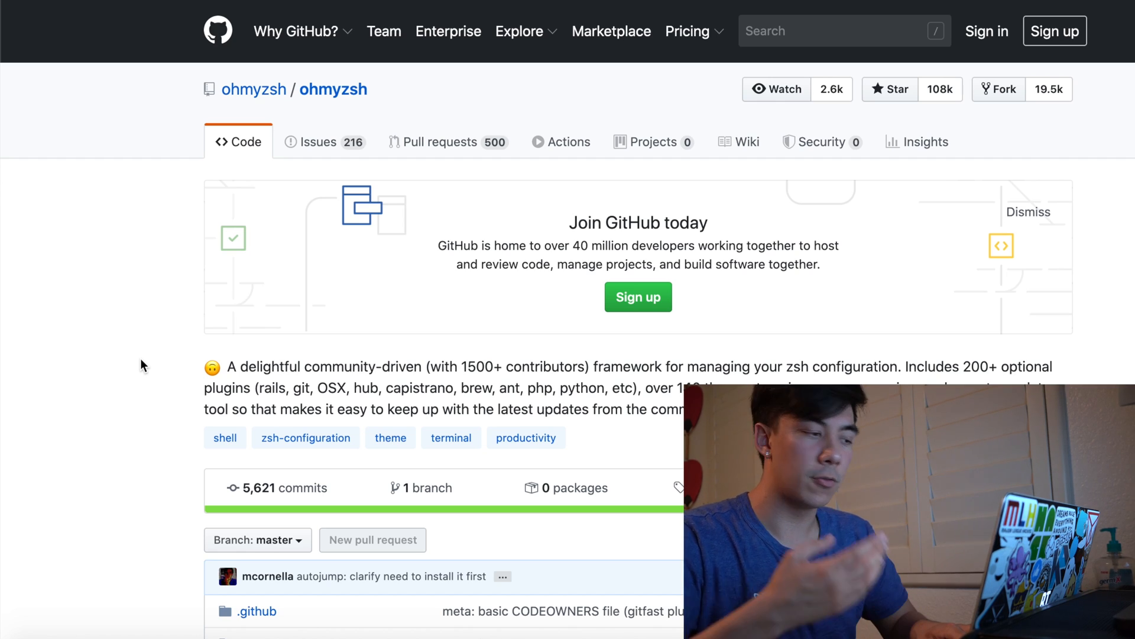
Scroll the ohmyzsh README down to the Themes section and its Powerline Fonts note
scroll(down, 3)
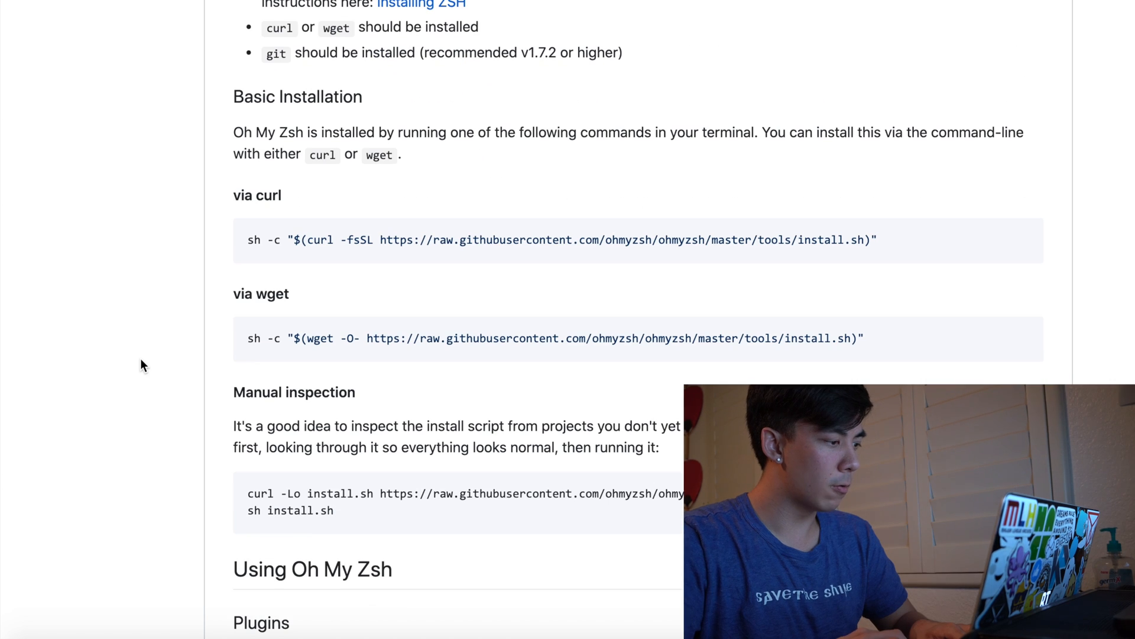
mouse_move(194, 206)
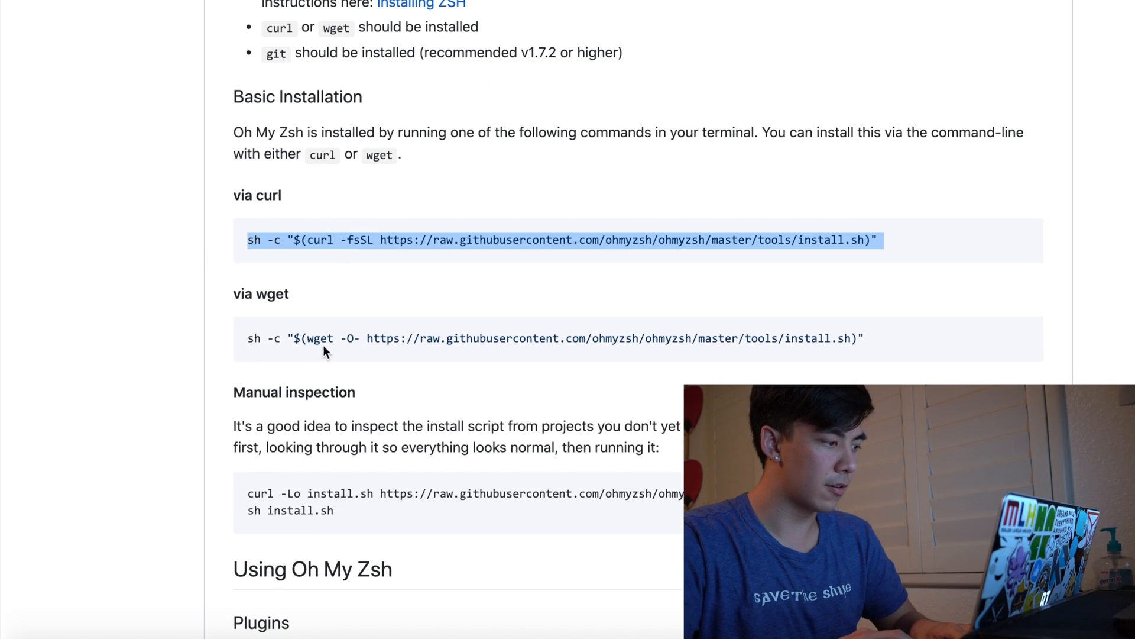
scroll(down, 3)
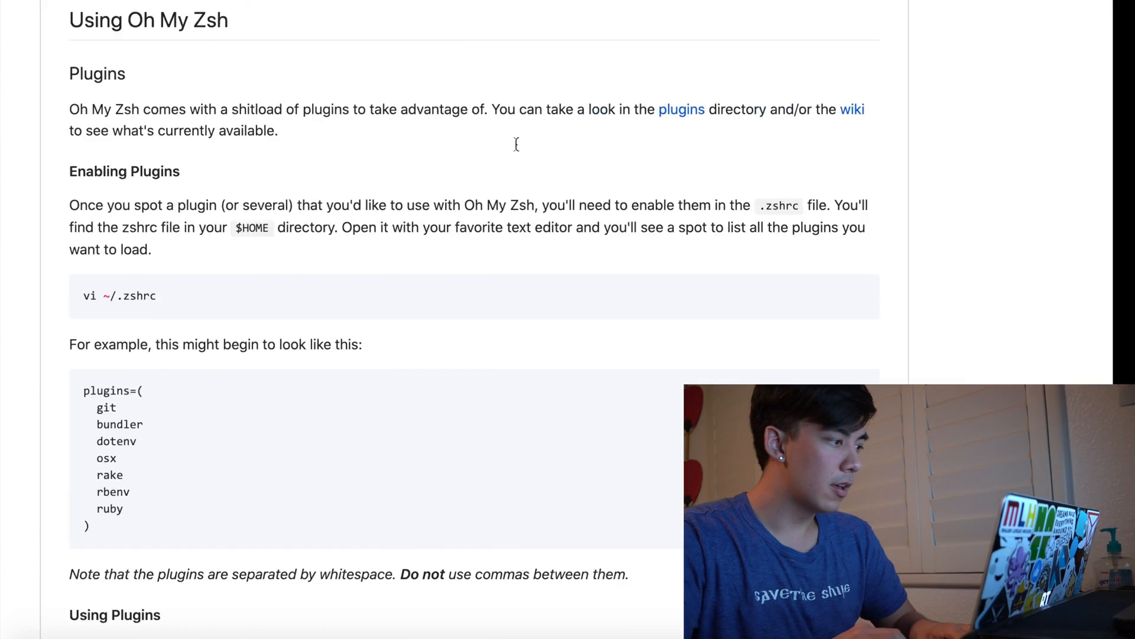
scroll(down, 3)
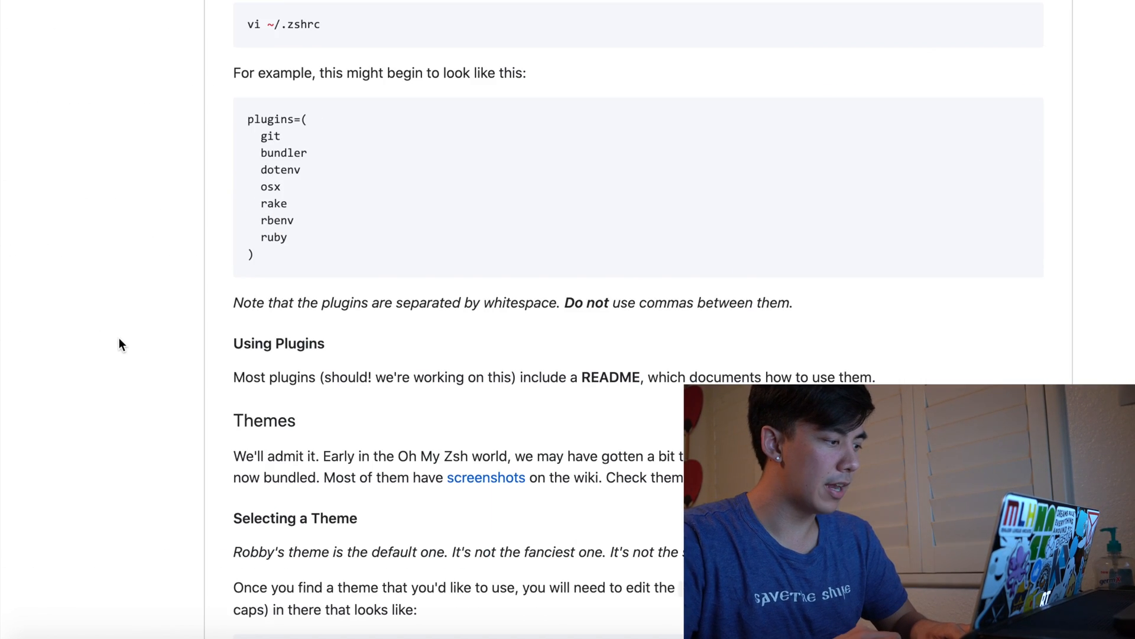
scroll(down, 3)
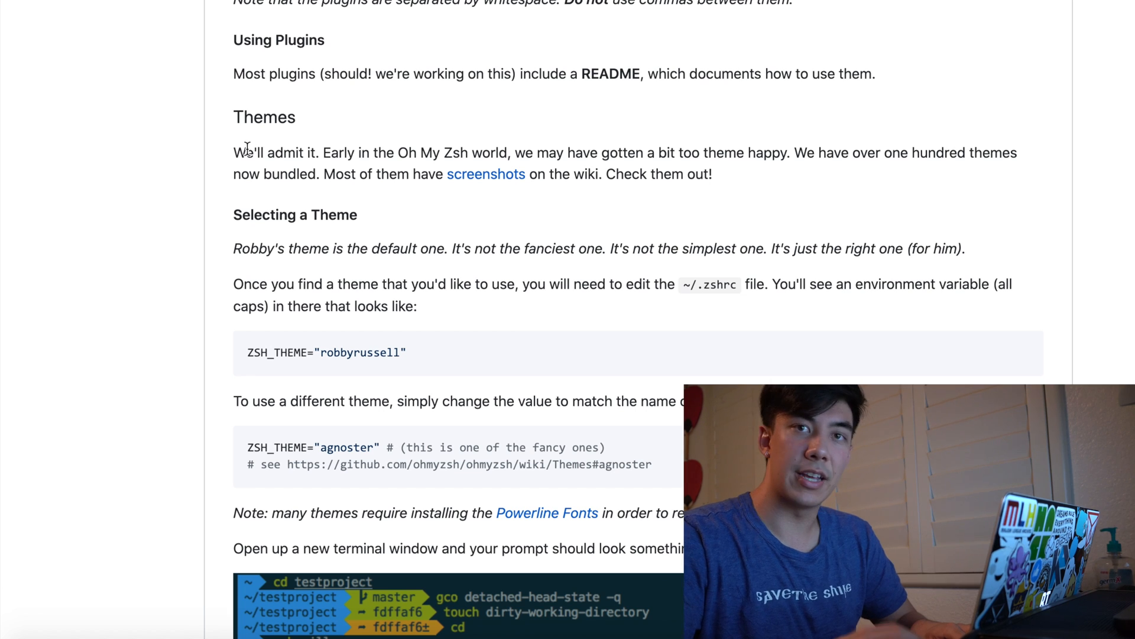
scroll(down, 3)
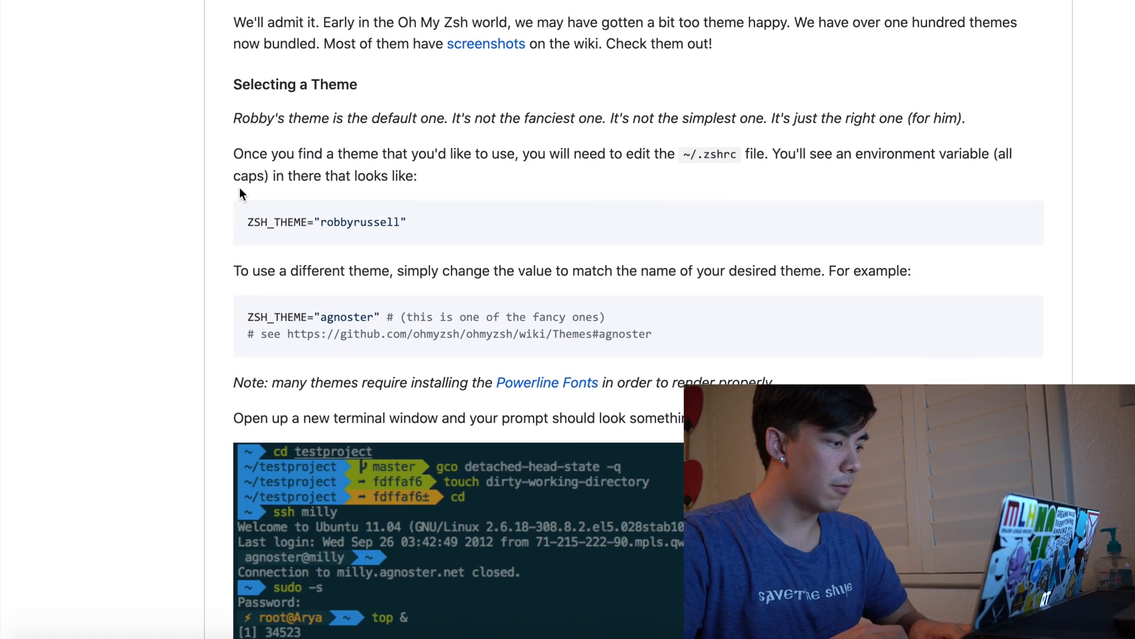
scroll(down, 3)
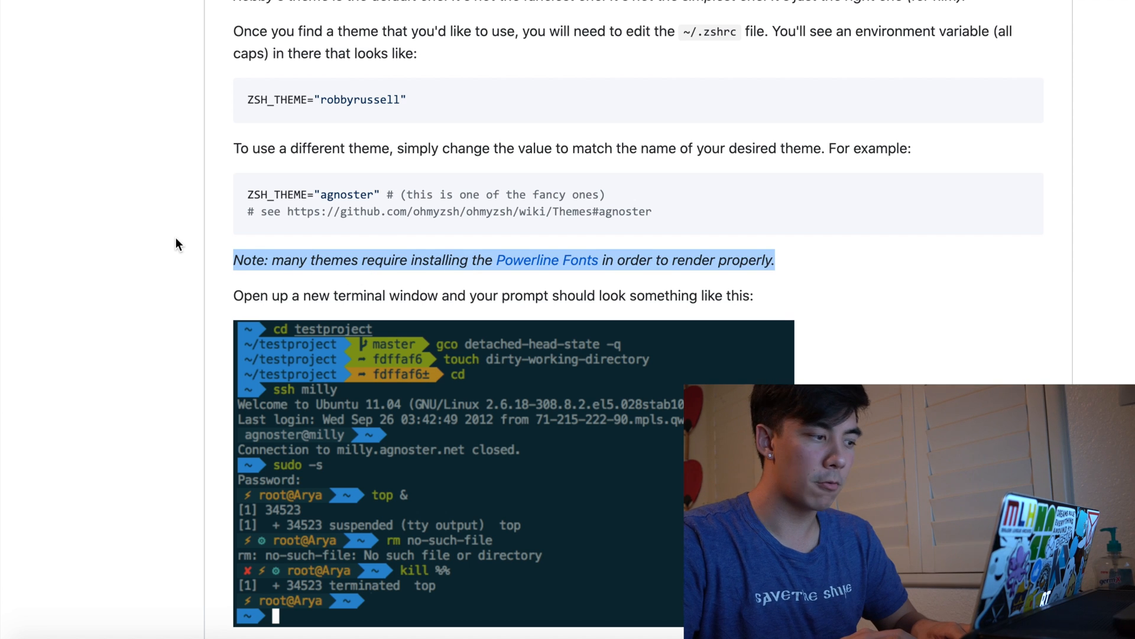
scroll(down, 3)
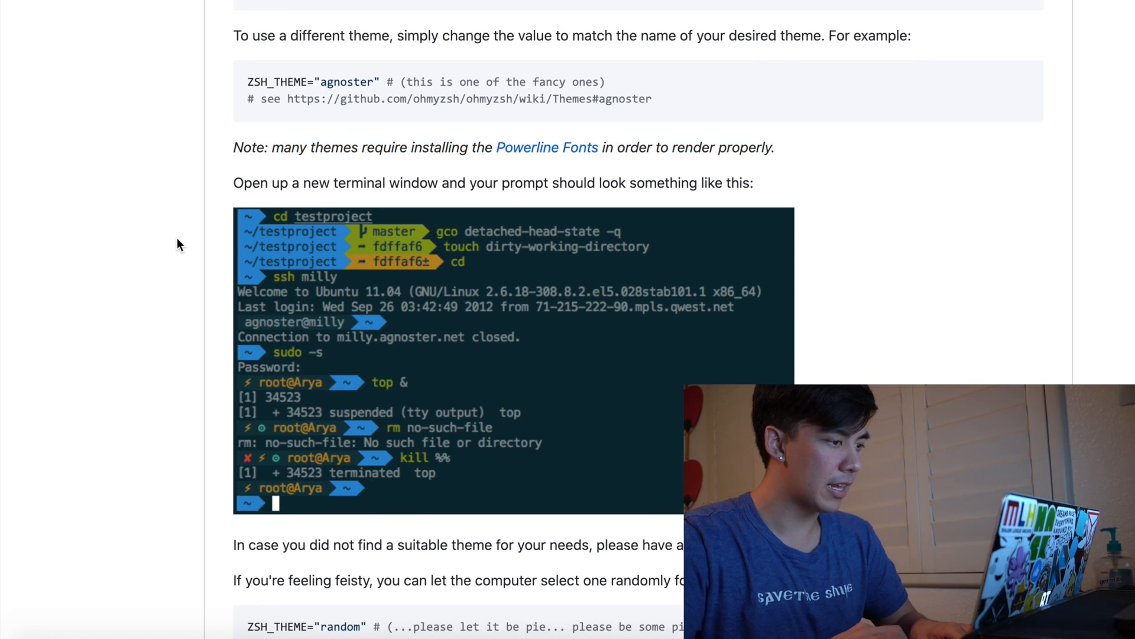
scroll(down, 3)
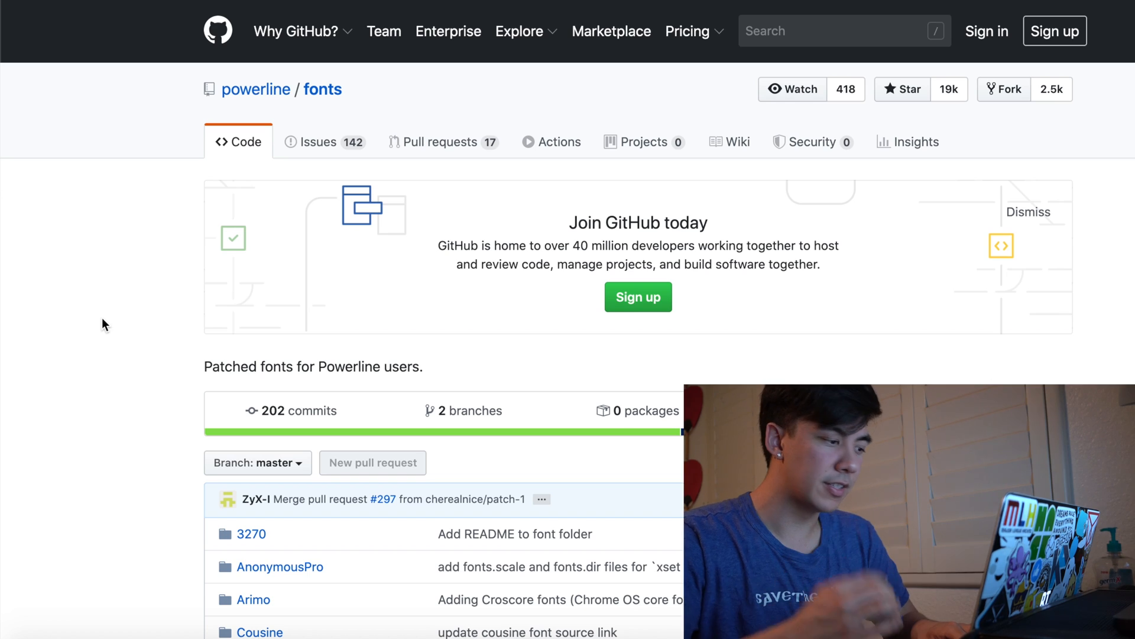
Show the powerline/fonts HTTPS clone URL via 'Clone or download', then move to the Themes wiki tab
scroll(down, 3)
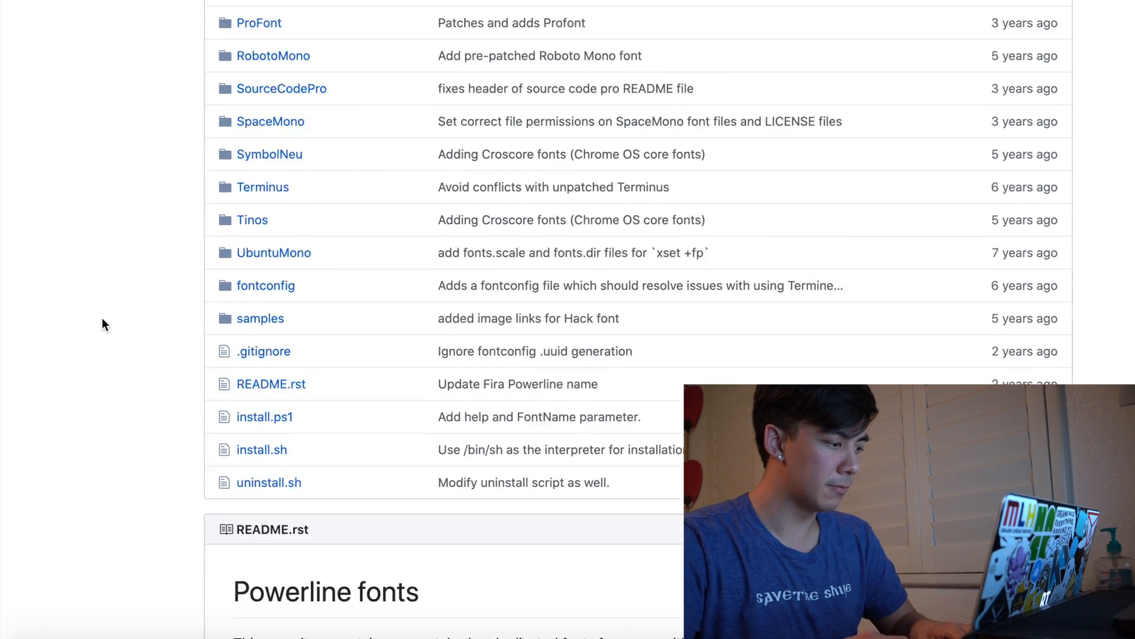
scroll(down, 3)
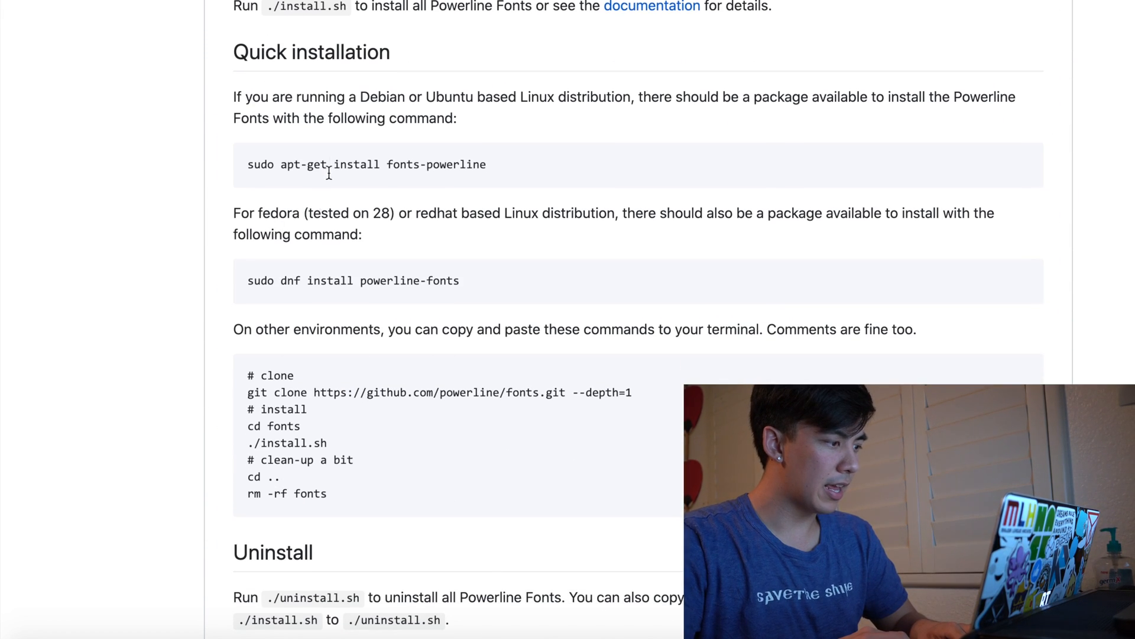
scroll(up, 3)
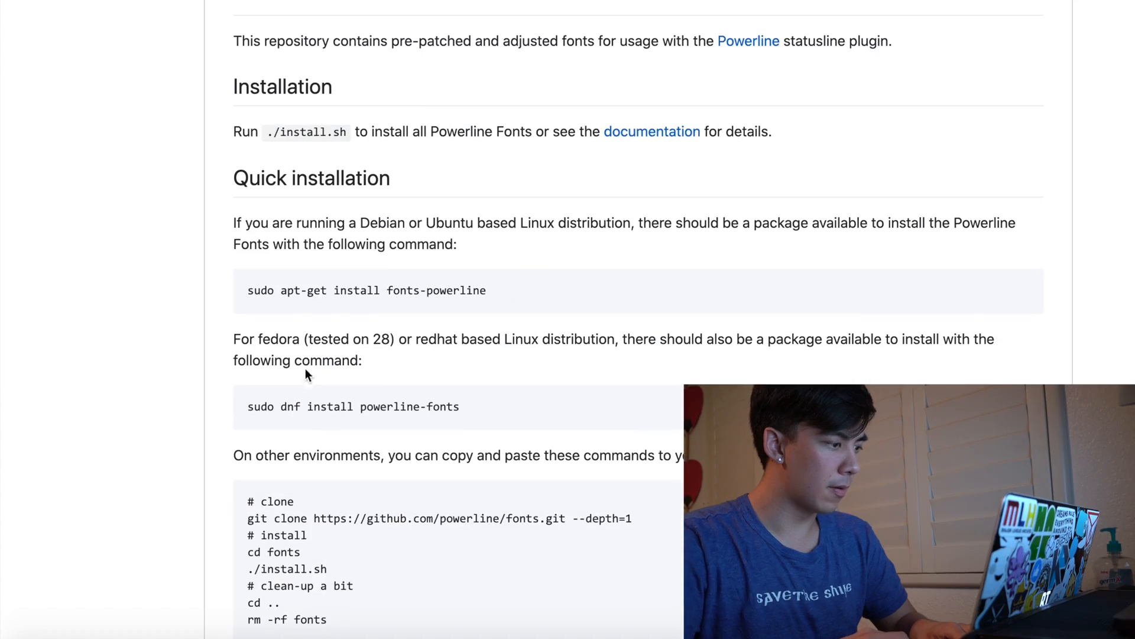
scroll(down, 3)
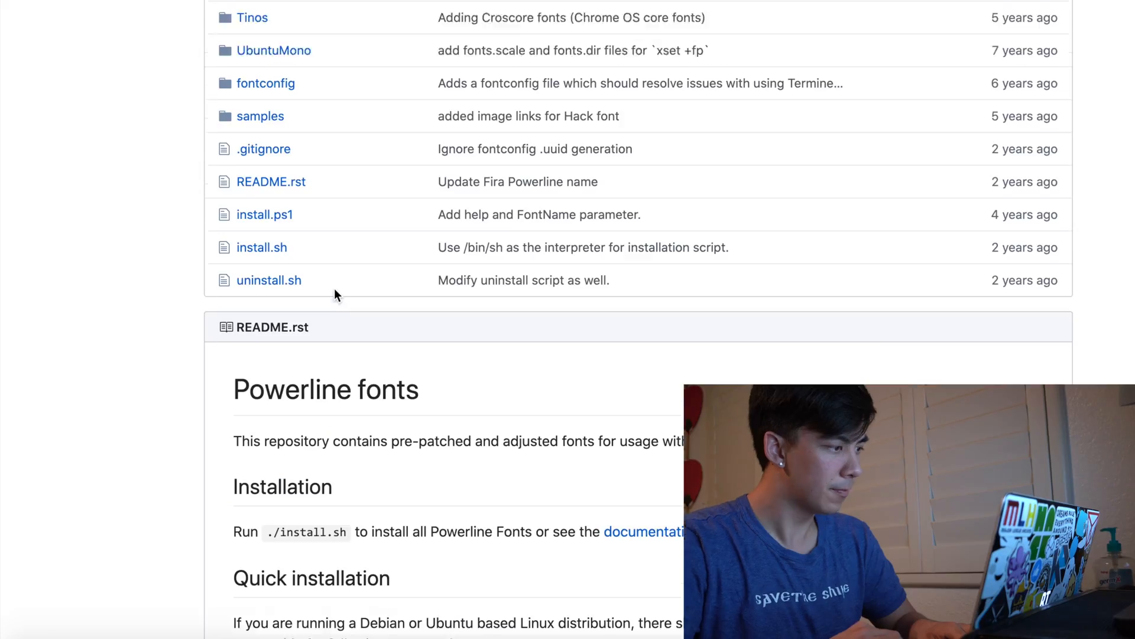
scroll(down, 3)
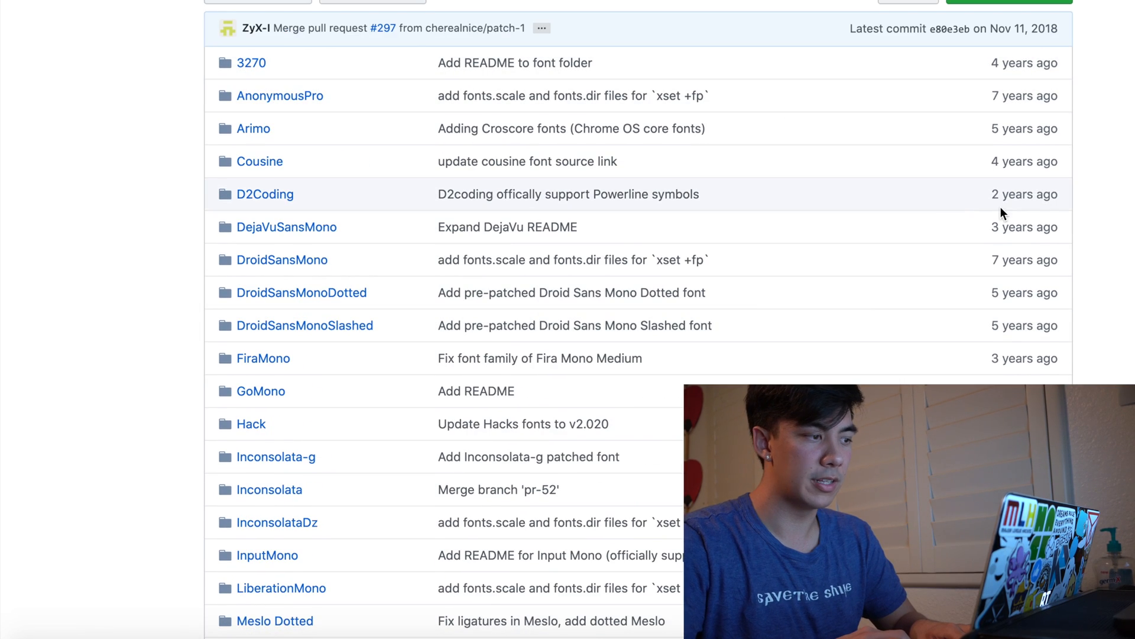
click(1003, 20)
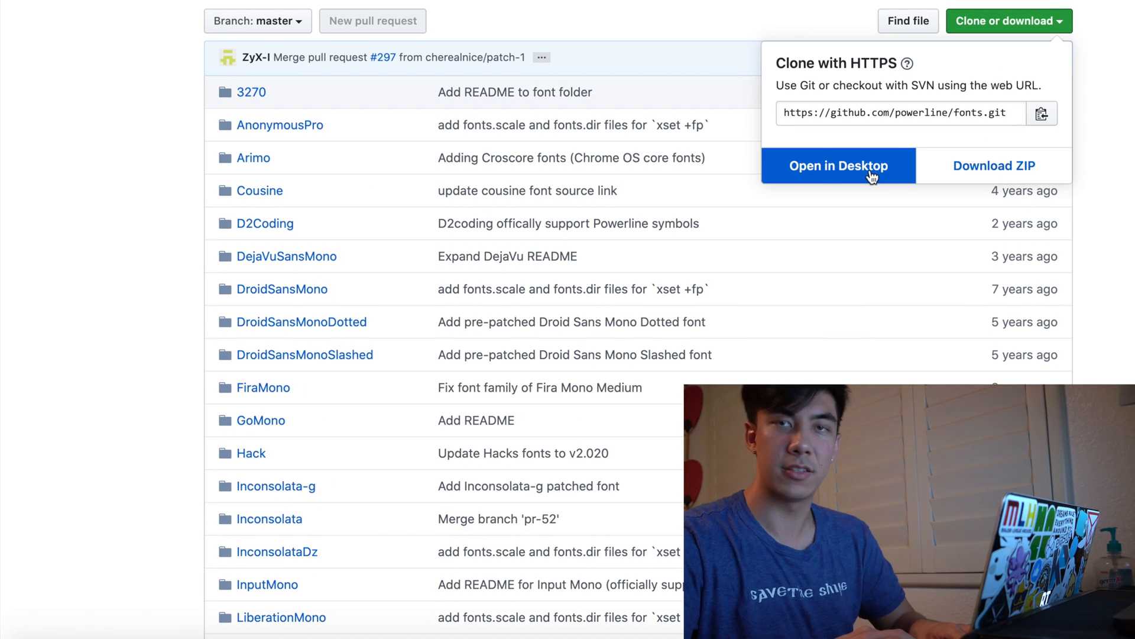
click(738, 13)
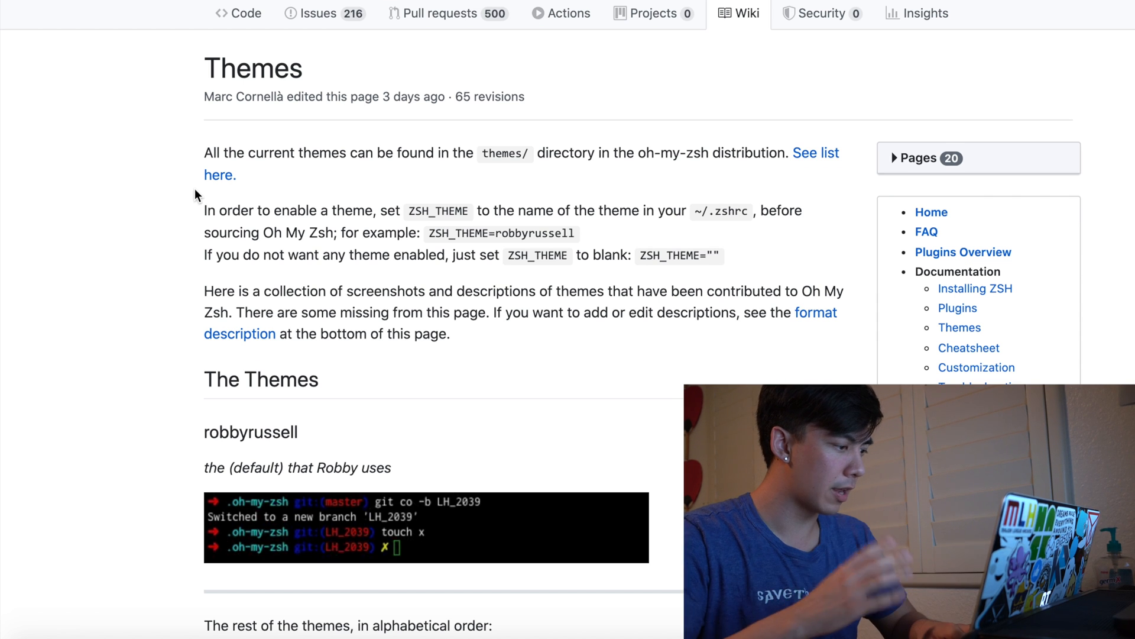
Scroll the Themes wiki down to the agnoster entry and its Additional setup list
scroll(down, 3)
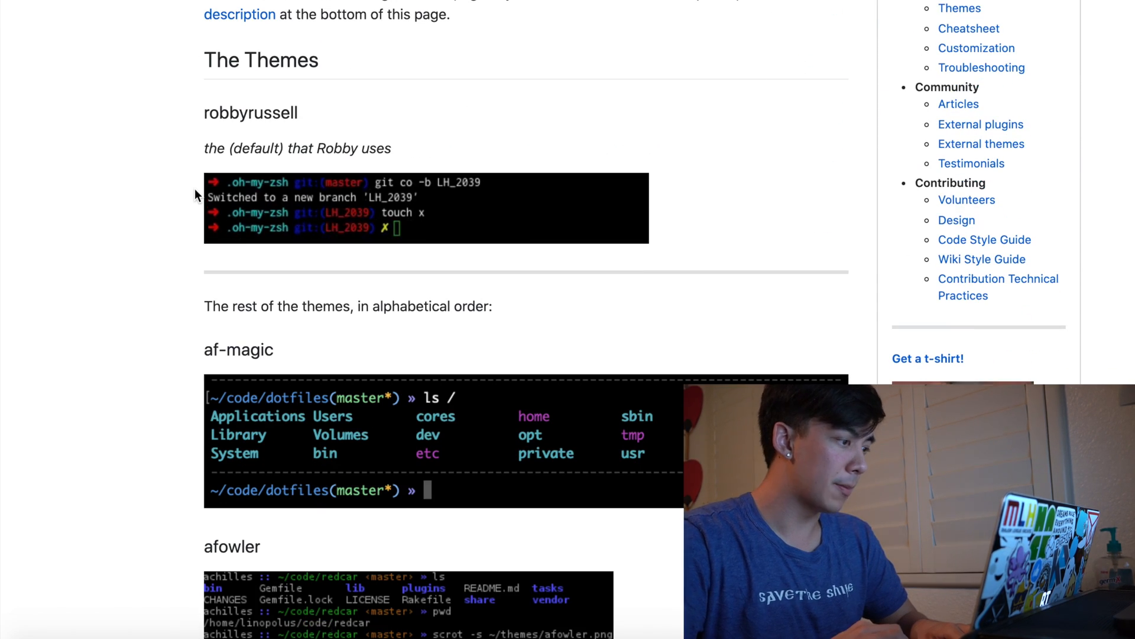
scroll(down, 3)
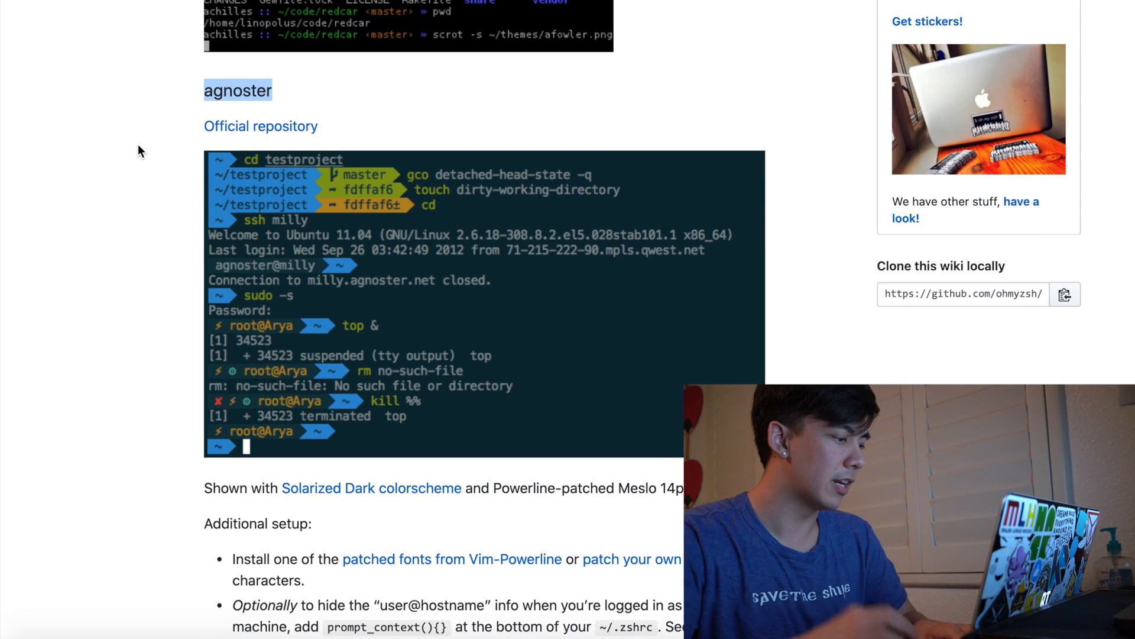
scroll(down, 3)
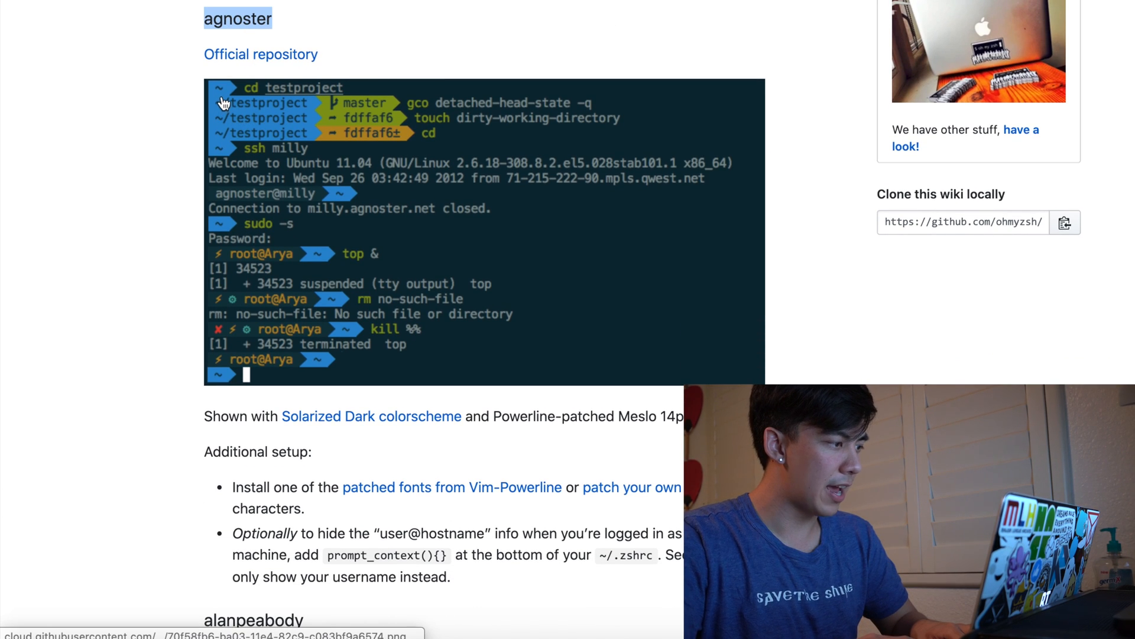
mouse_move(398, 110)
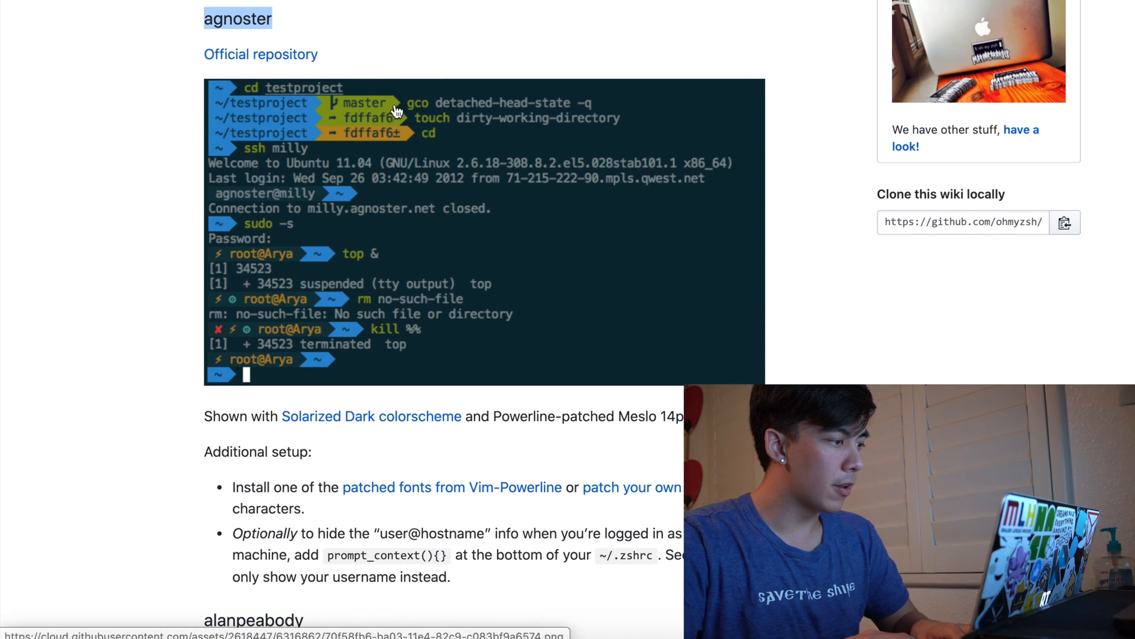
mouse_move(260, 137)
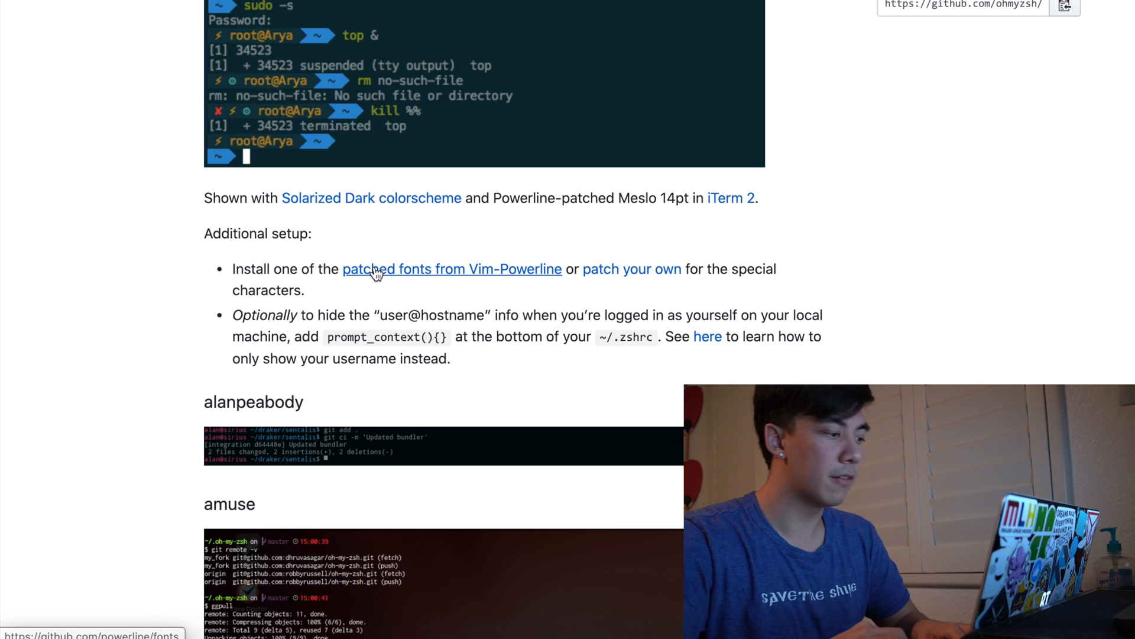
scroll(down, 3)
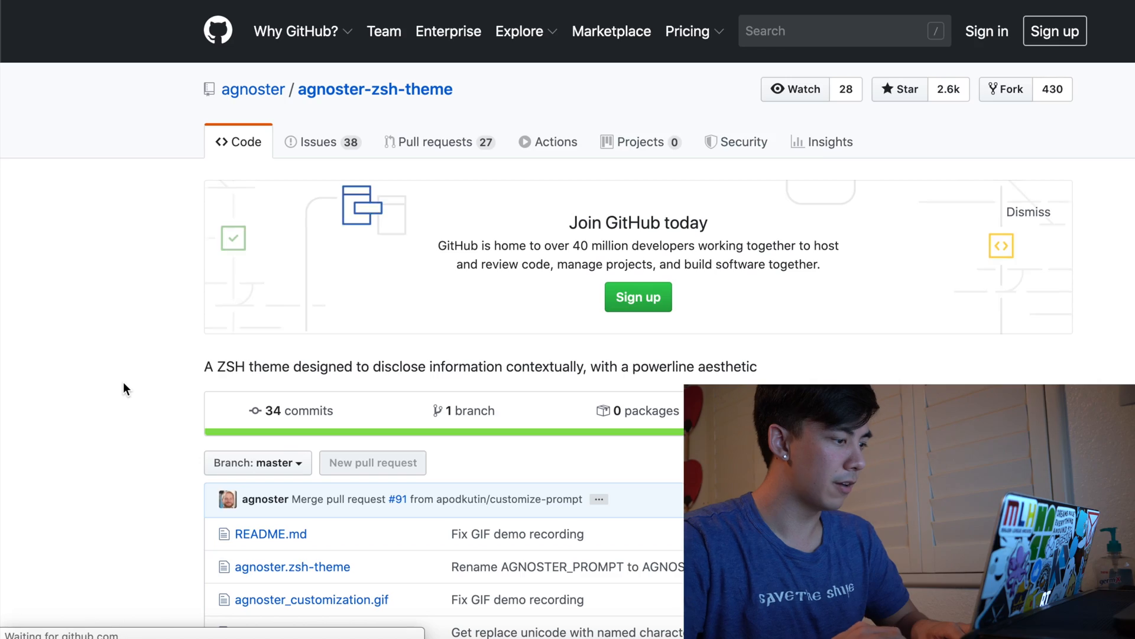
Select the ZSH_THEME="agnoster" example line in the README's Selecting a Theme section
scroll(down, 3)
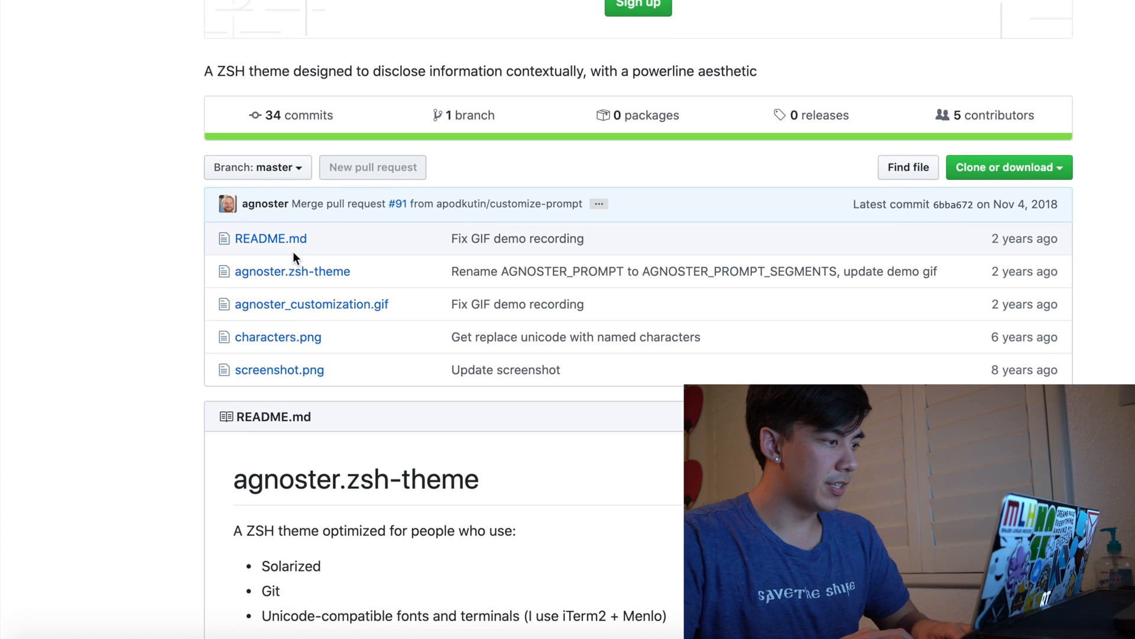
scroll(down, 3)
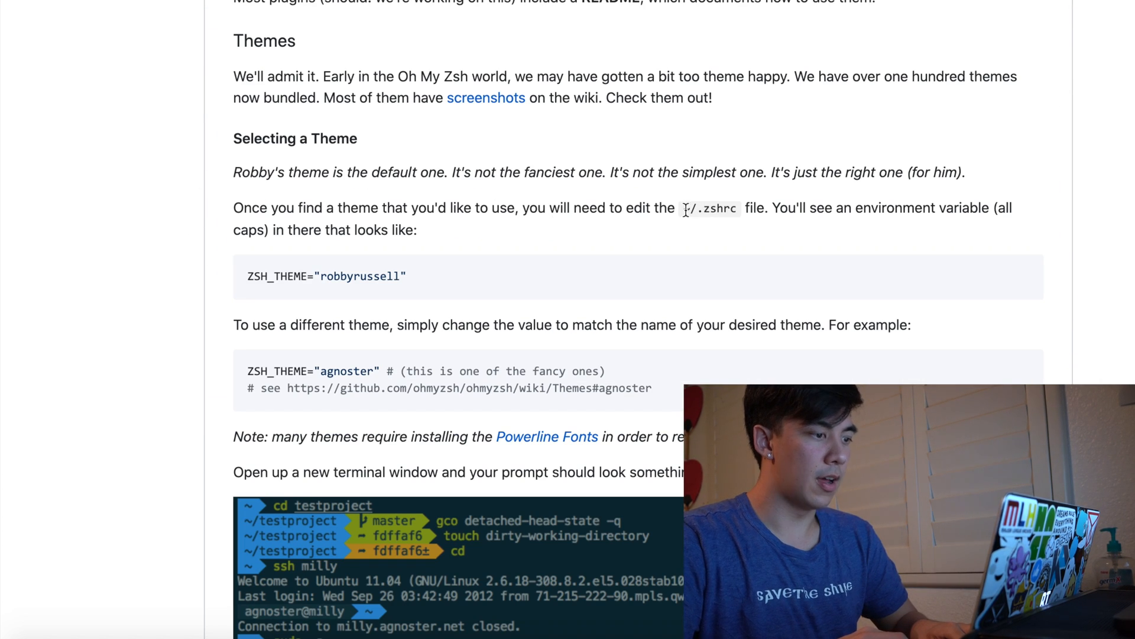
mouse_move(194, 263)
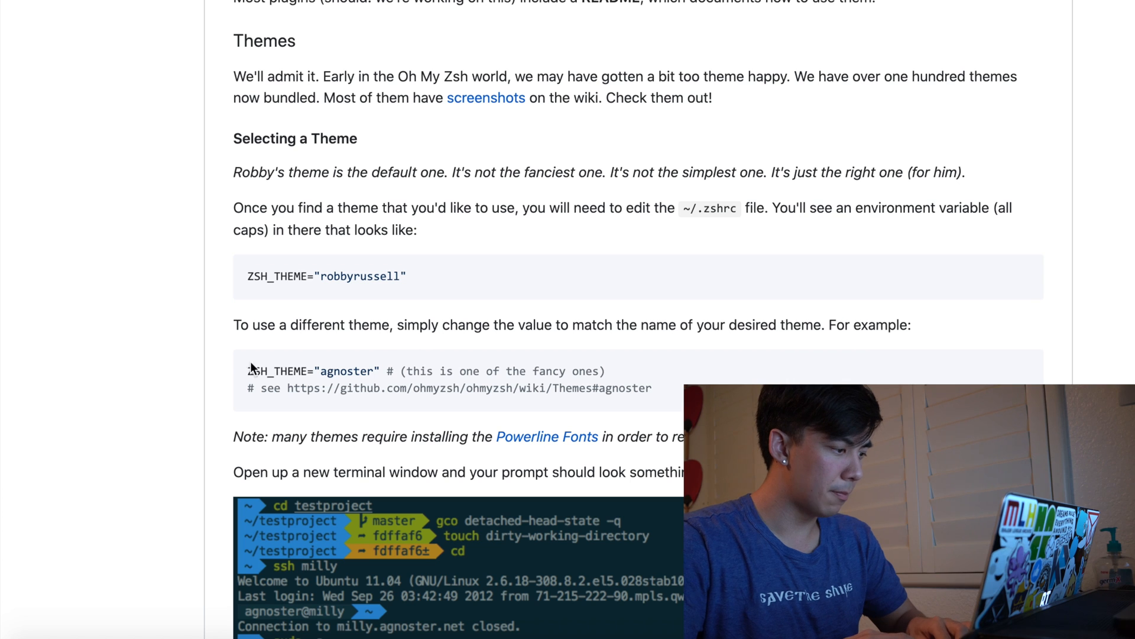
drag(249, 370, 376, 370)
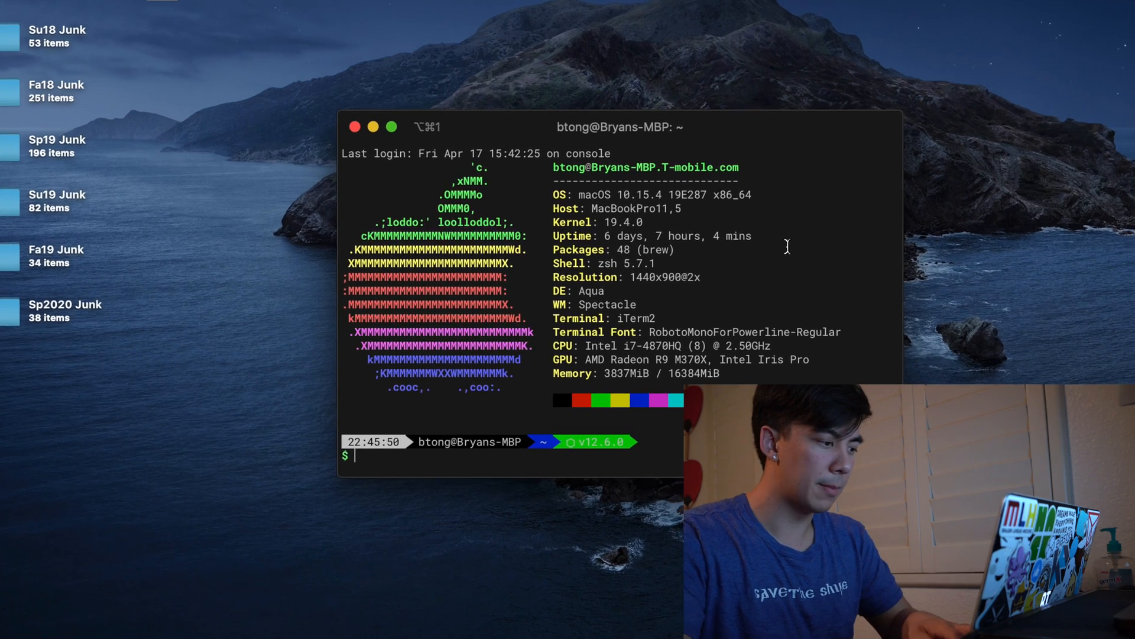
Edit ~/.zshrc in vim, entering insert mode at the ZSH_THEME="bullet-train" line
text(vim ~)
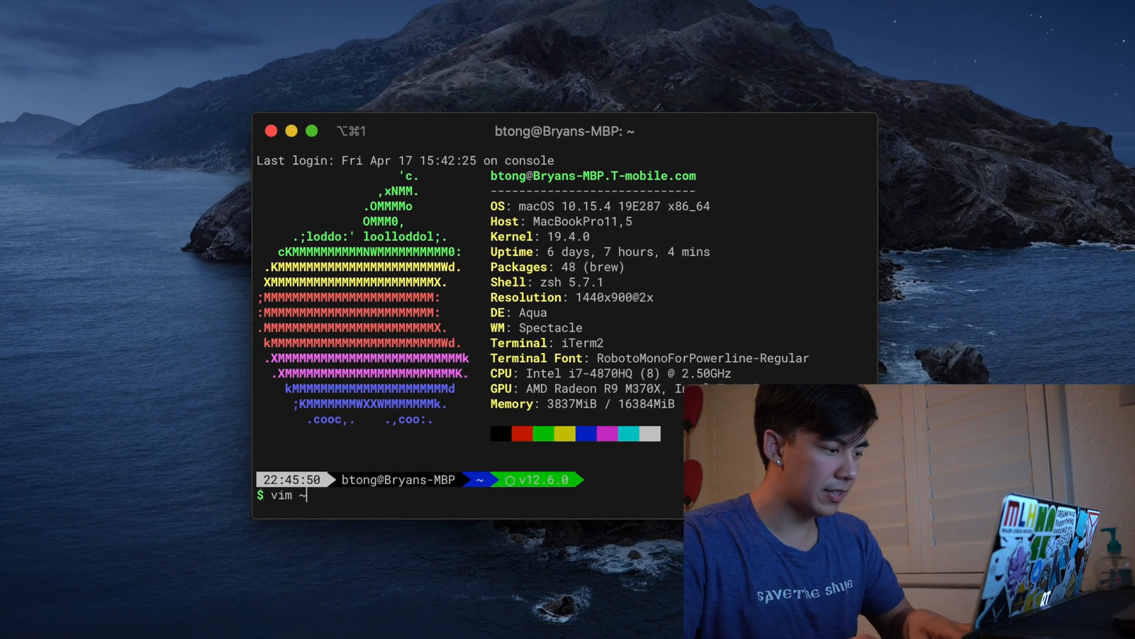
text(/.z)
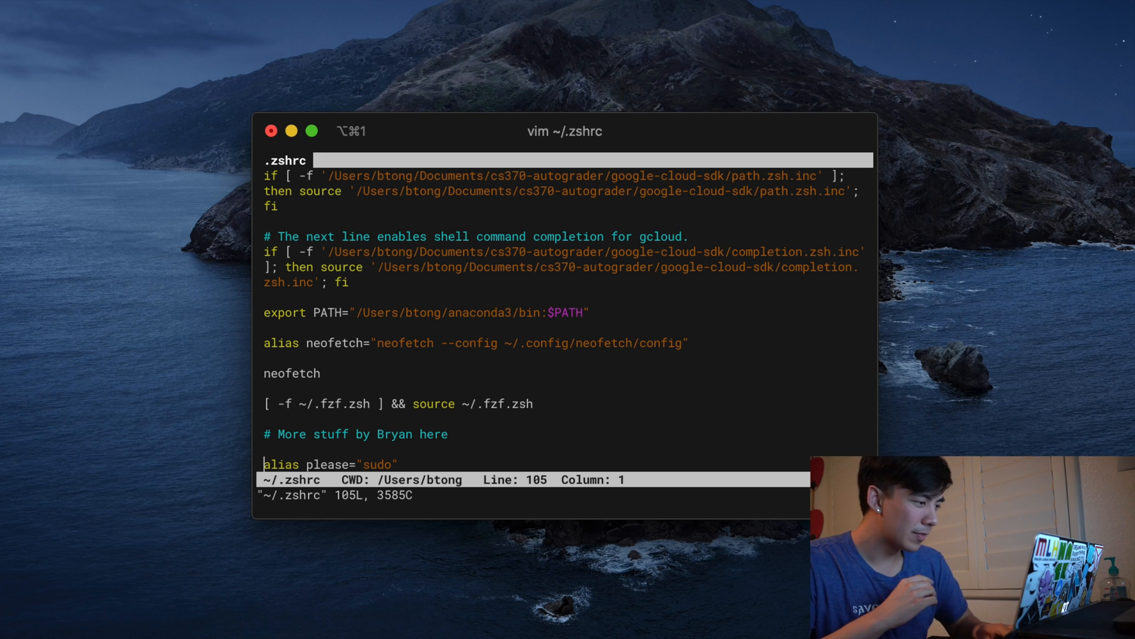
mouse_move(326, 165)
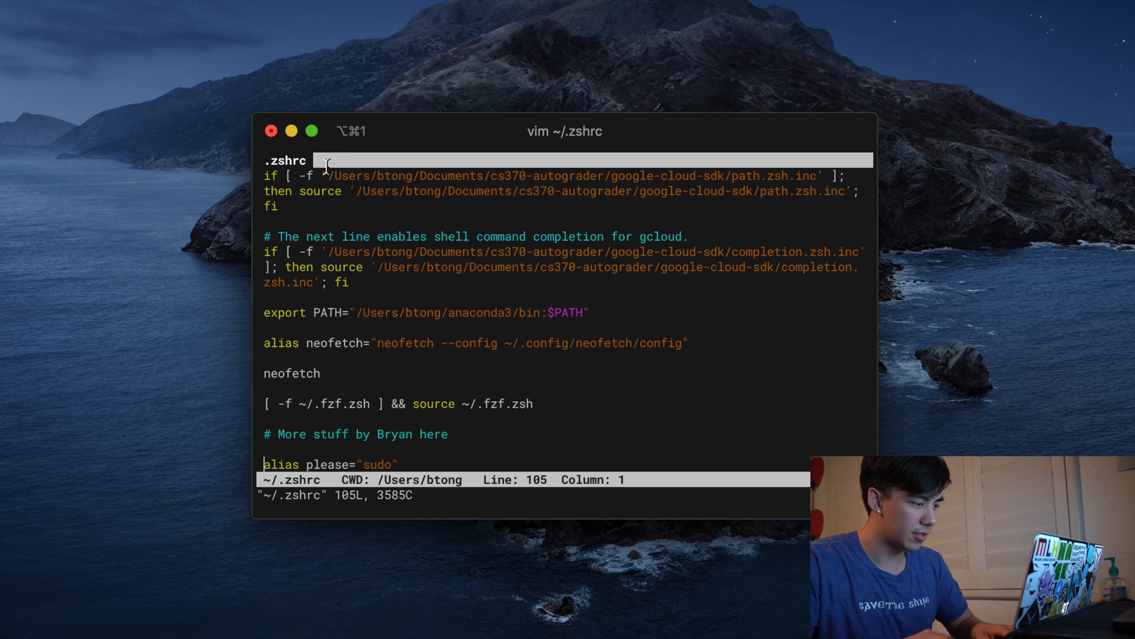
key(i)
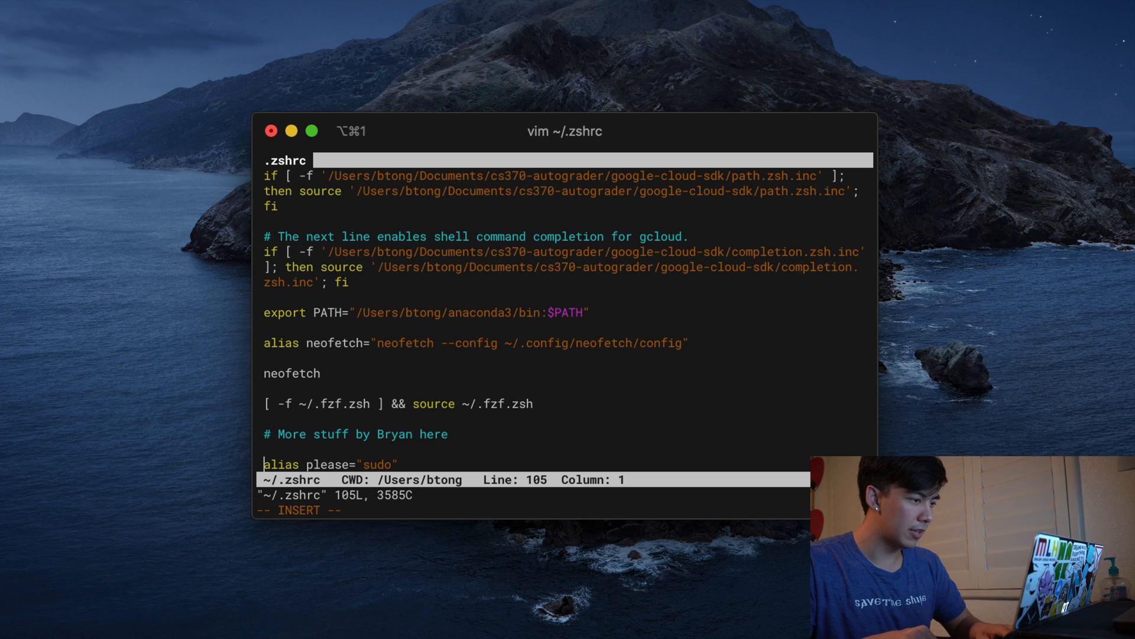
key(up)
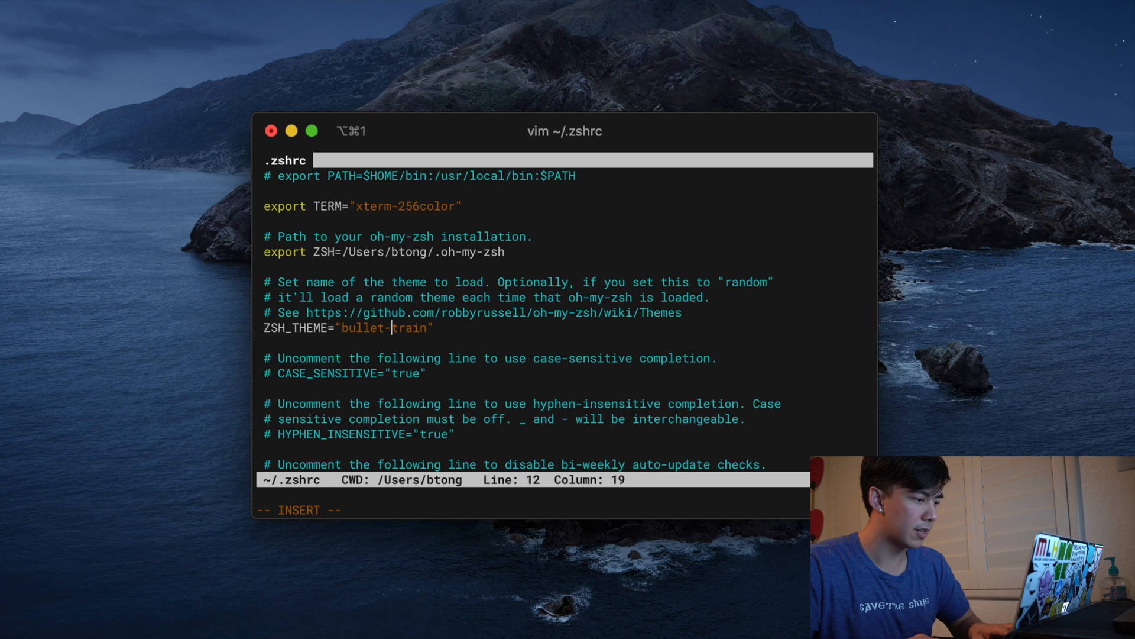
Discard the half-written ZSH_THEME line and save-quit vim with :wq
key(End)
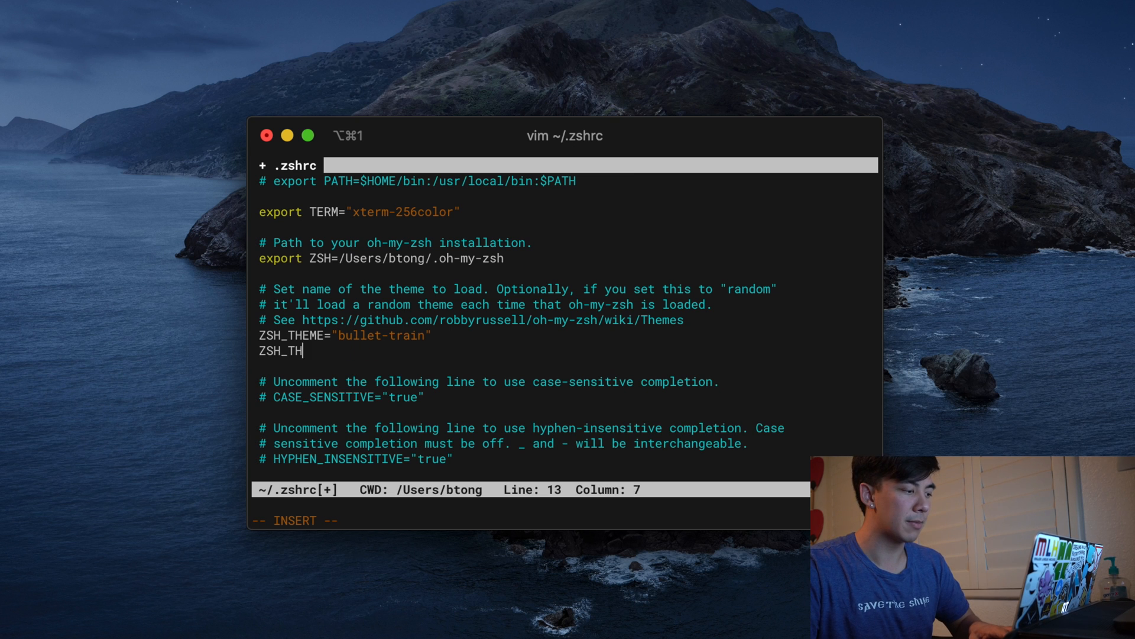
key(Escape)
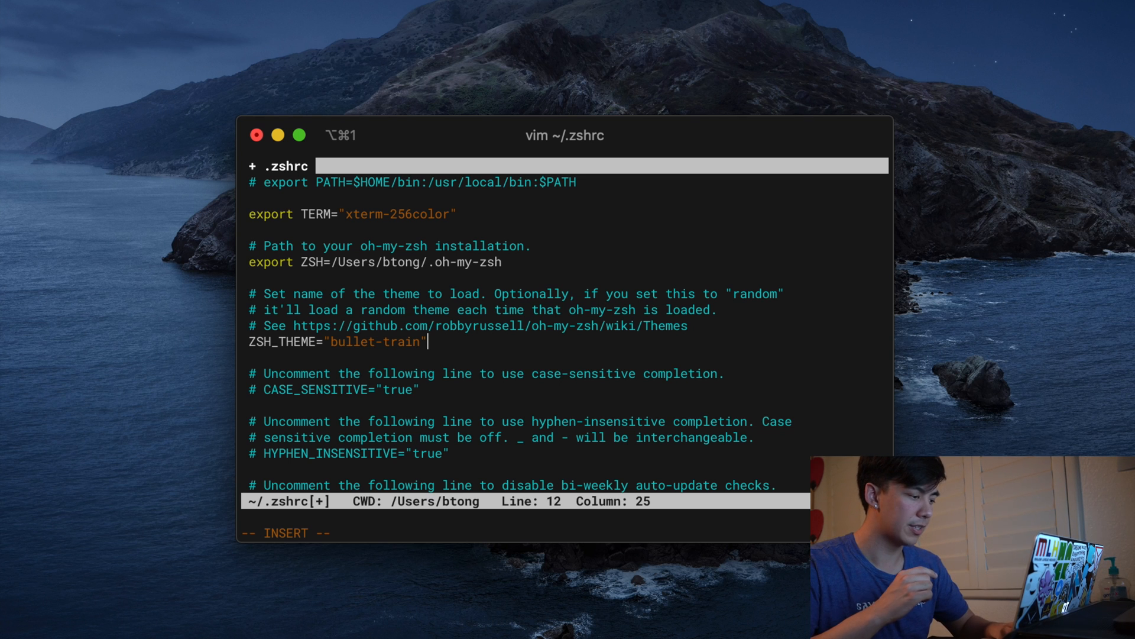
key(Escape)
text(:)
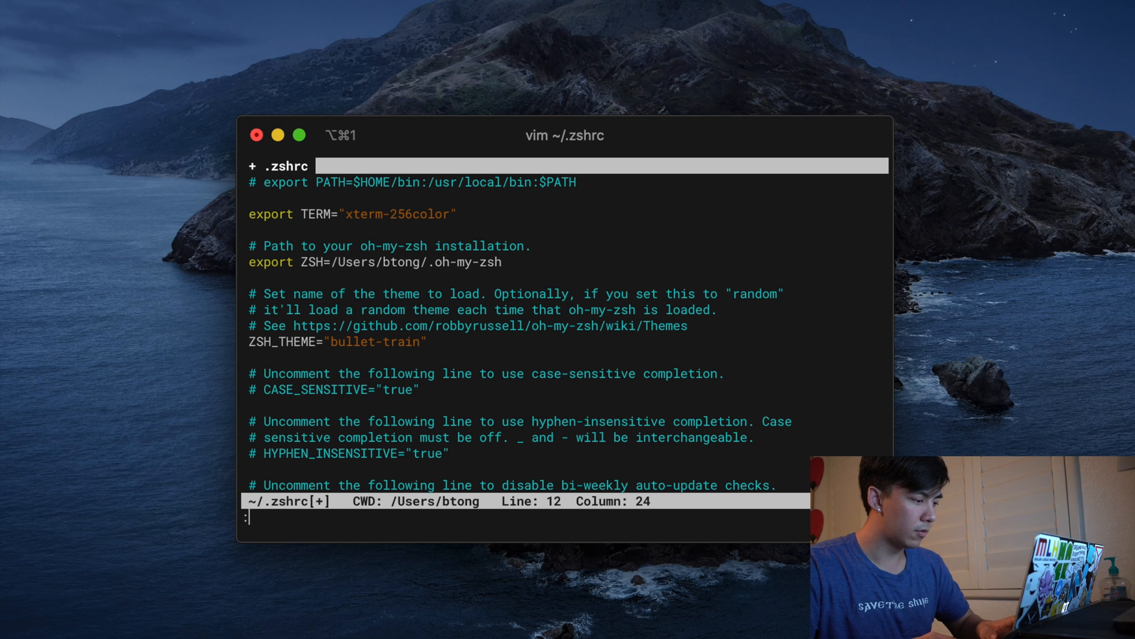
text(wq)
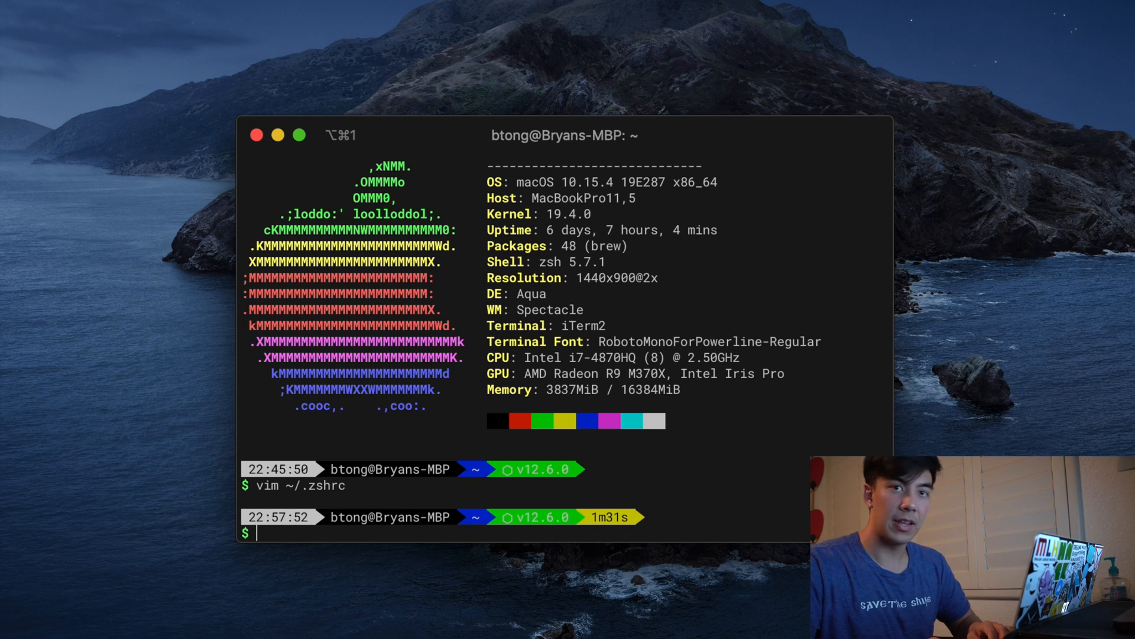
Run source ~/.zshrc to reload the zsh configuration
text(source)
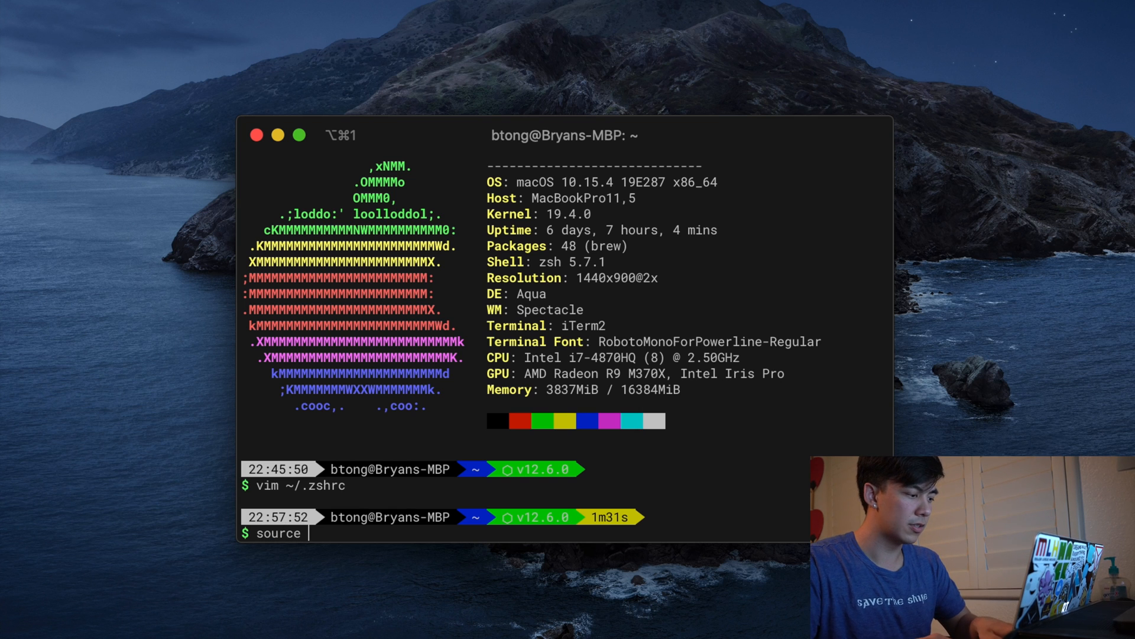
text(~/.)
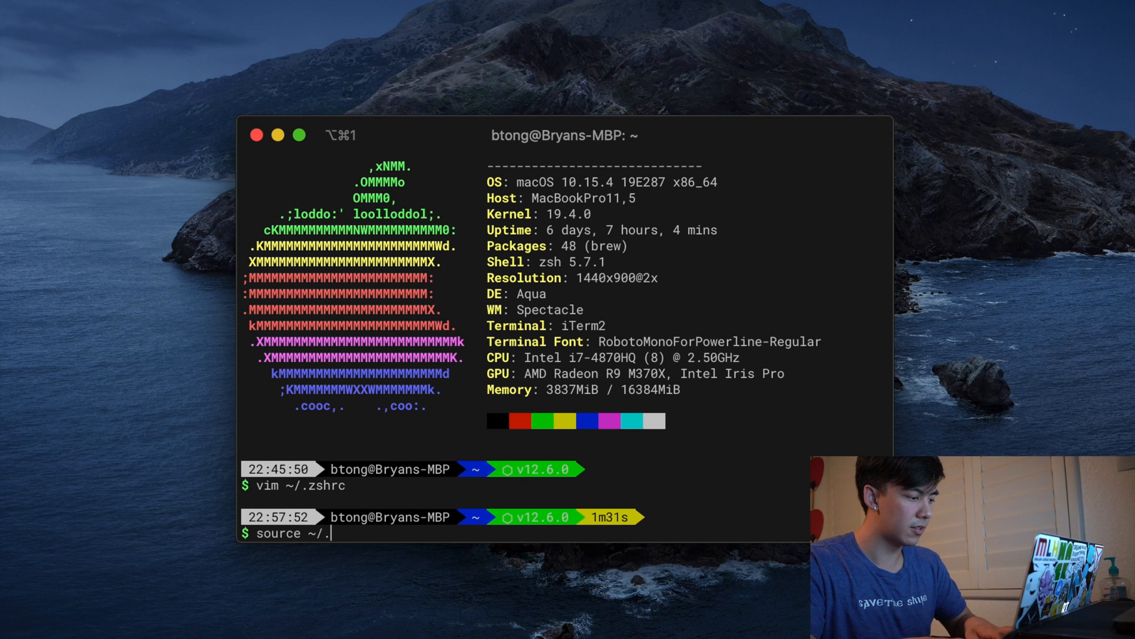
text(zsh)
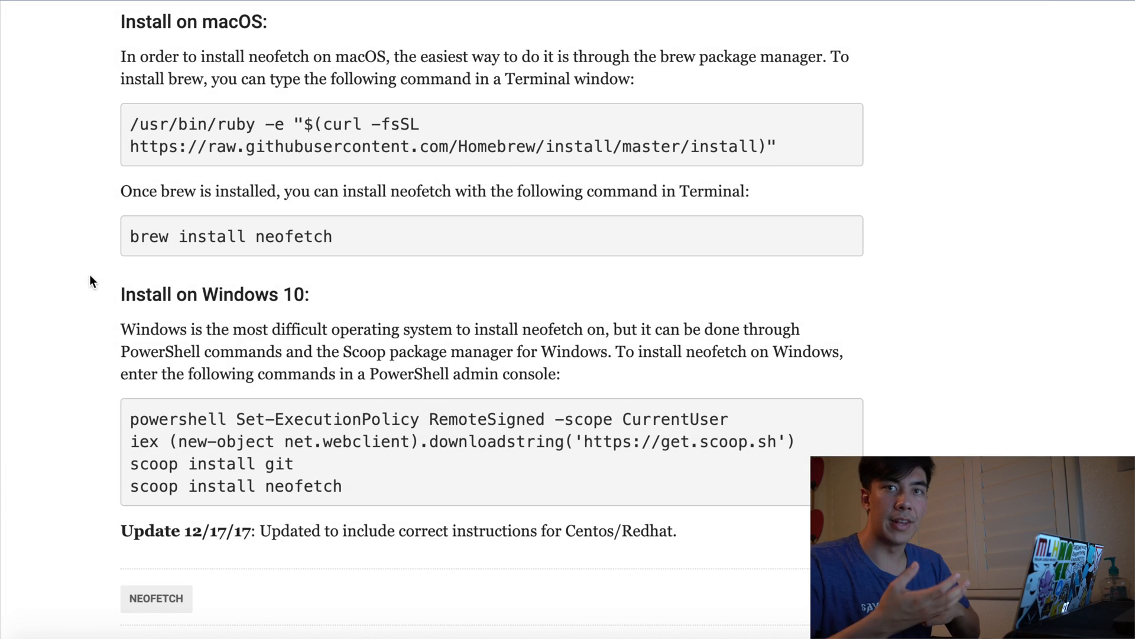
mouse_move(172, 99)
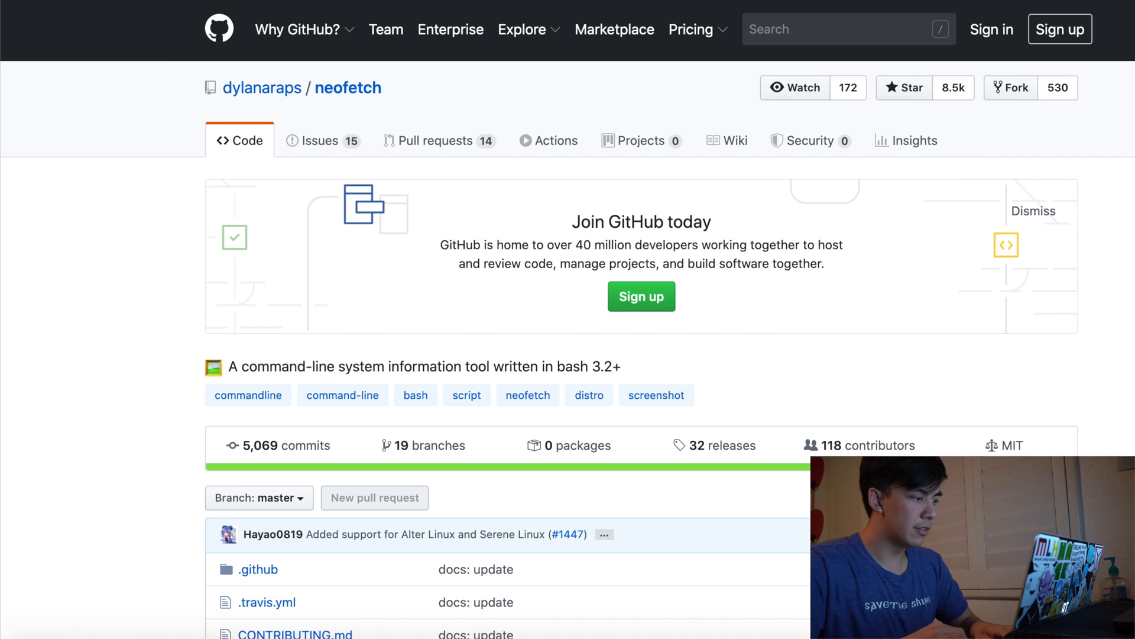
Reach the Universal Install section of the neofetch wiki Installation page
scroll(down, 3)
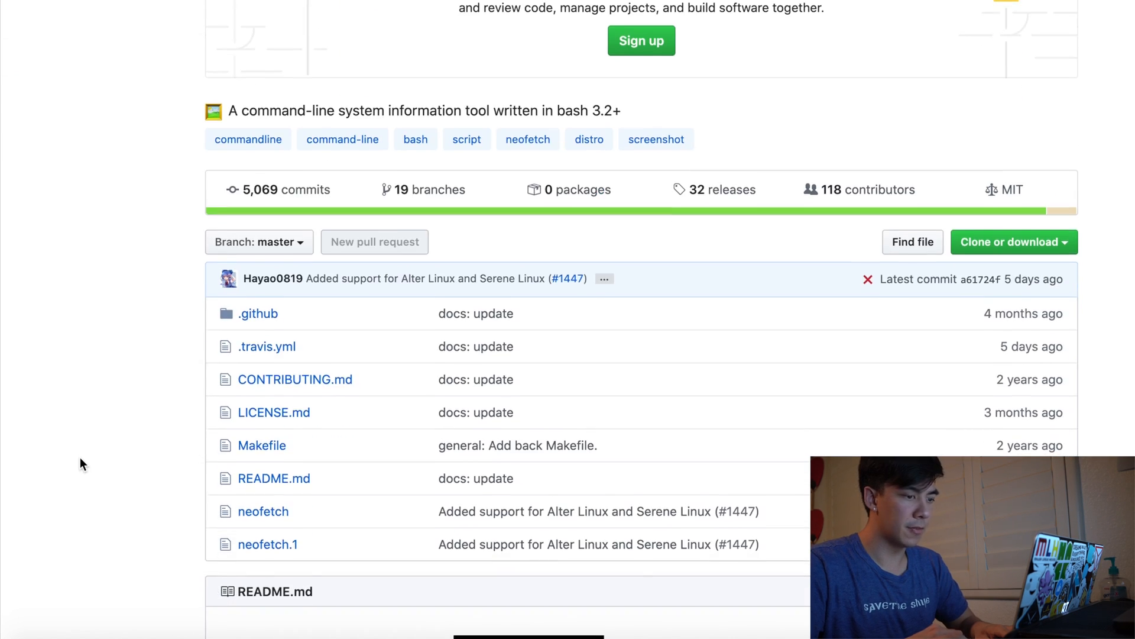
scroll(down, 3)
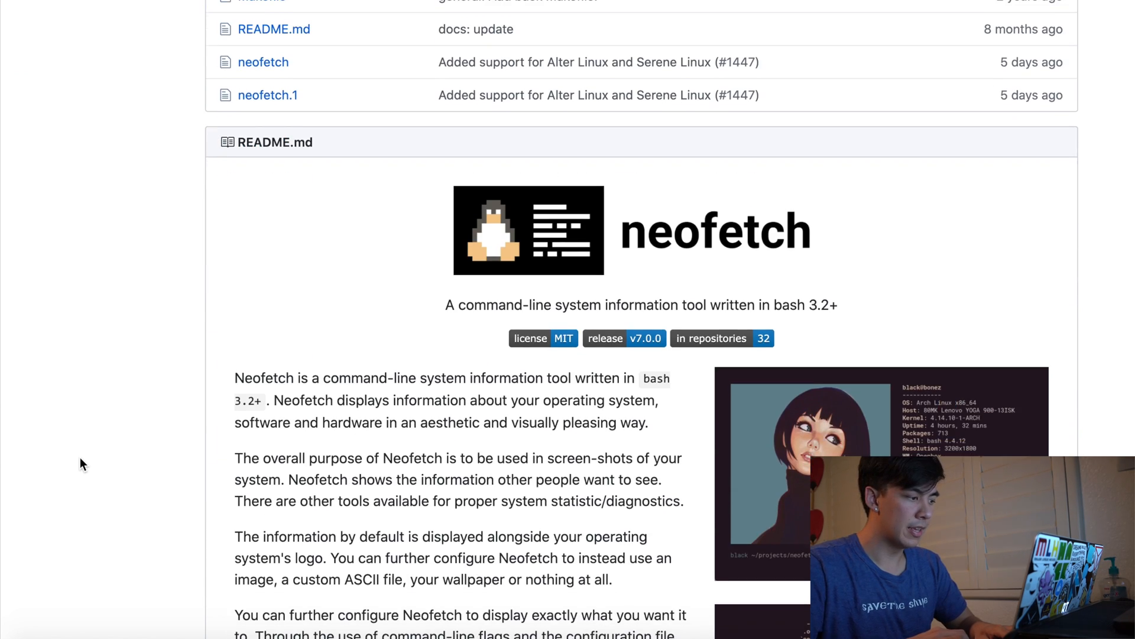
scroll(down, 3)
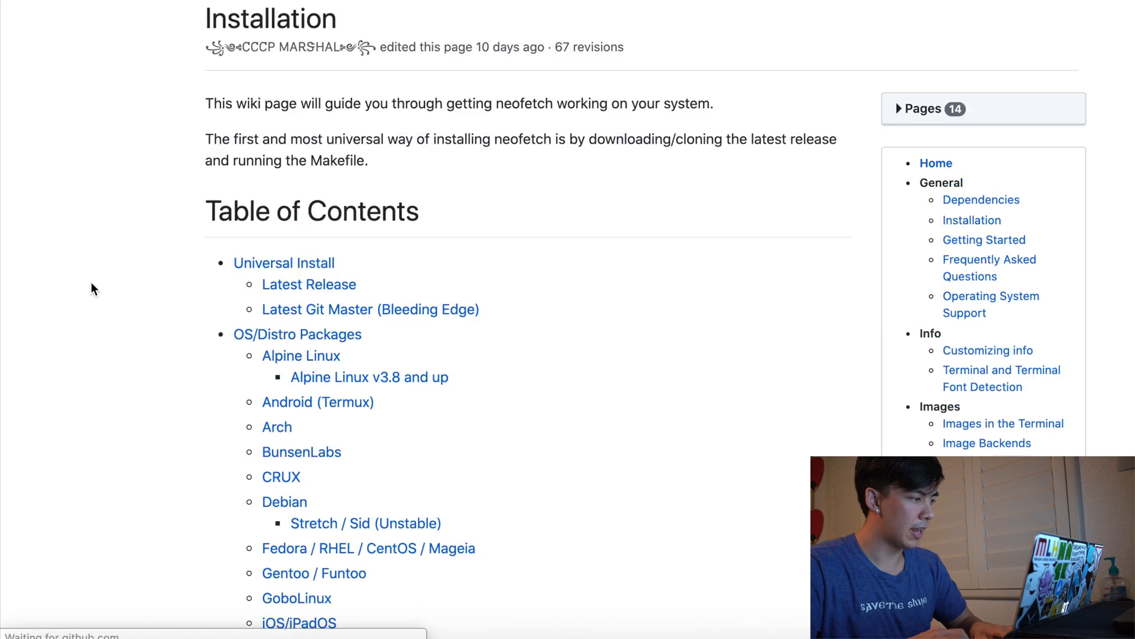
scroll(down, 3)
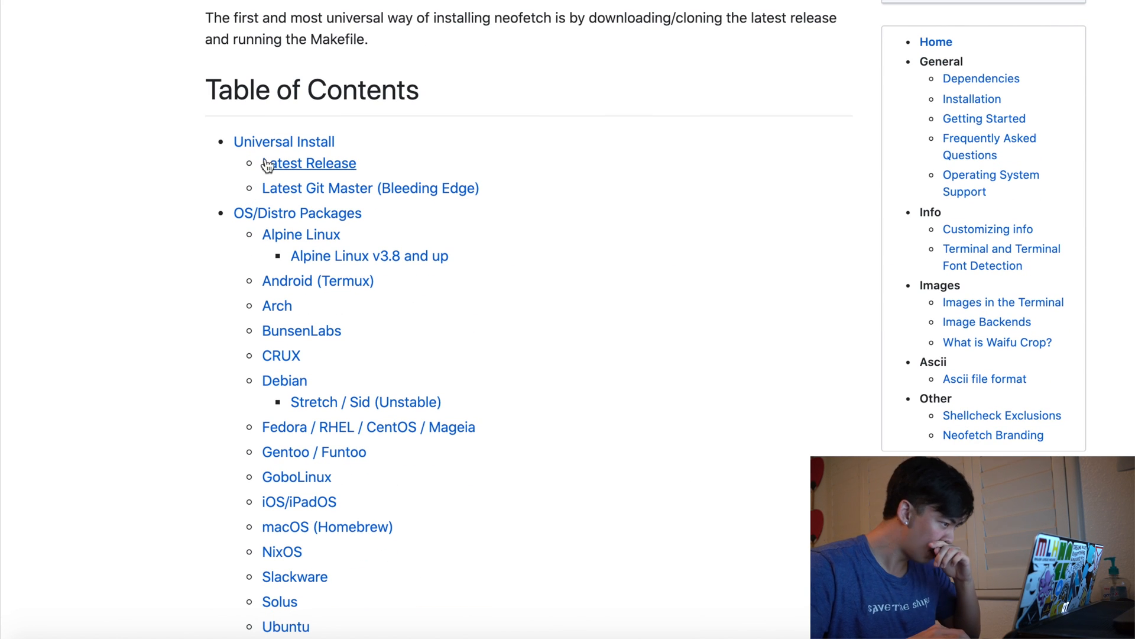
click(308, 163)
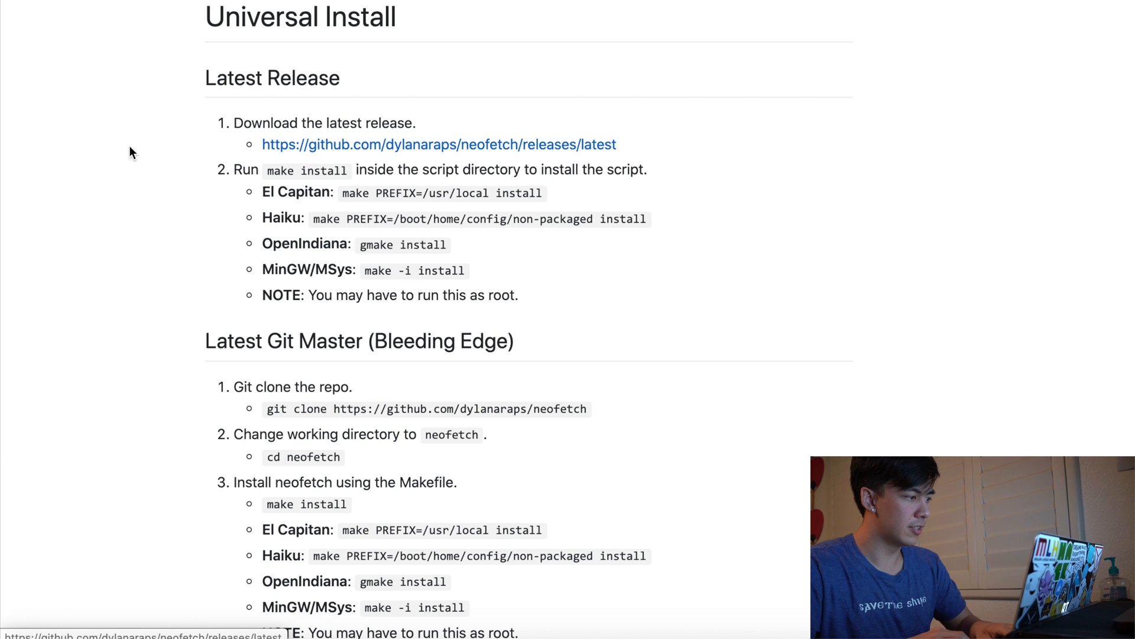
mouse_move(341, 149)
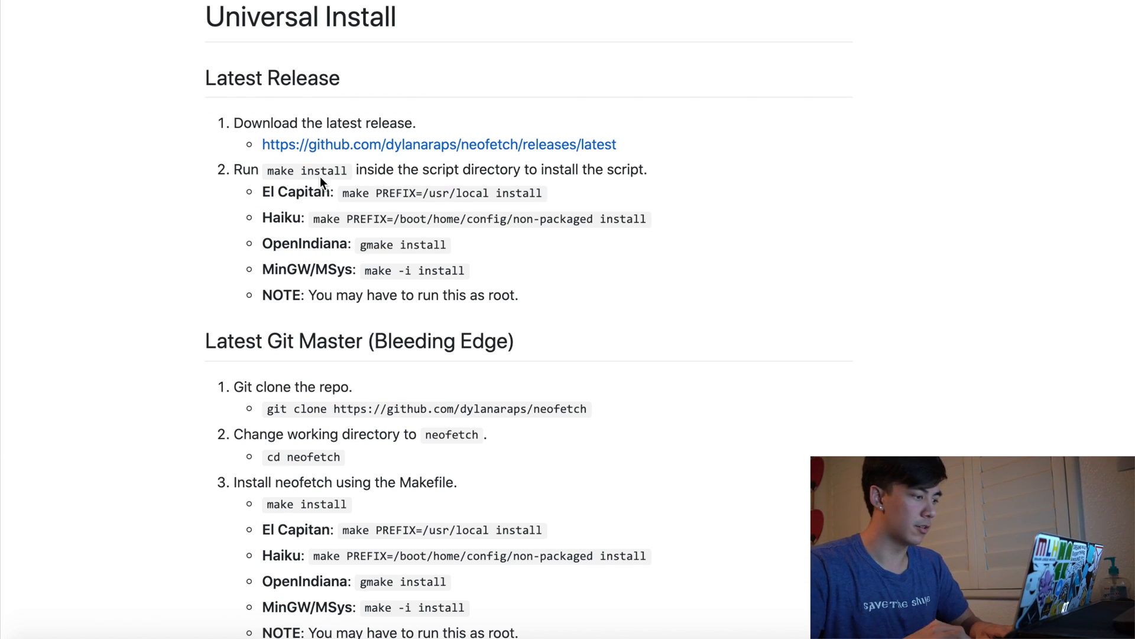
Select the make install command from the clone-and-build instructions for copying
scroll(down, 3)
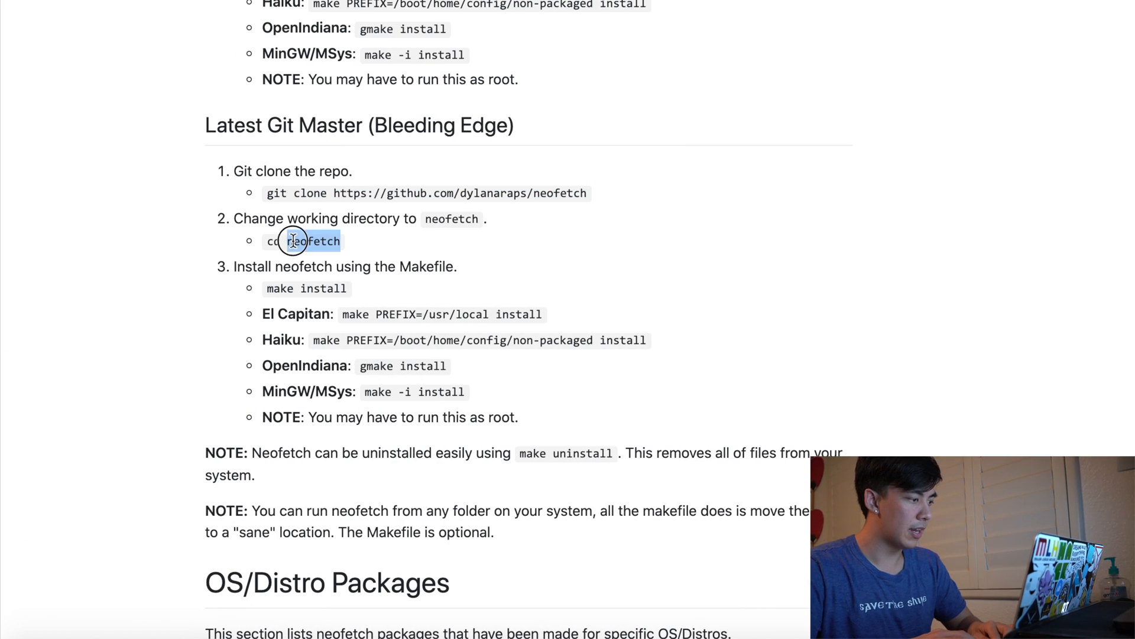
double_click(324, 288)
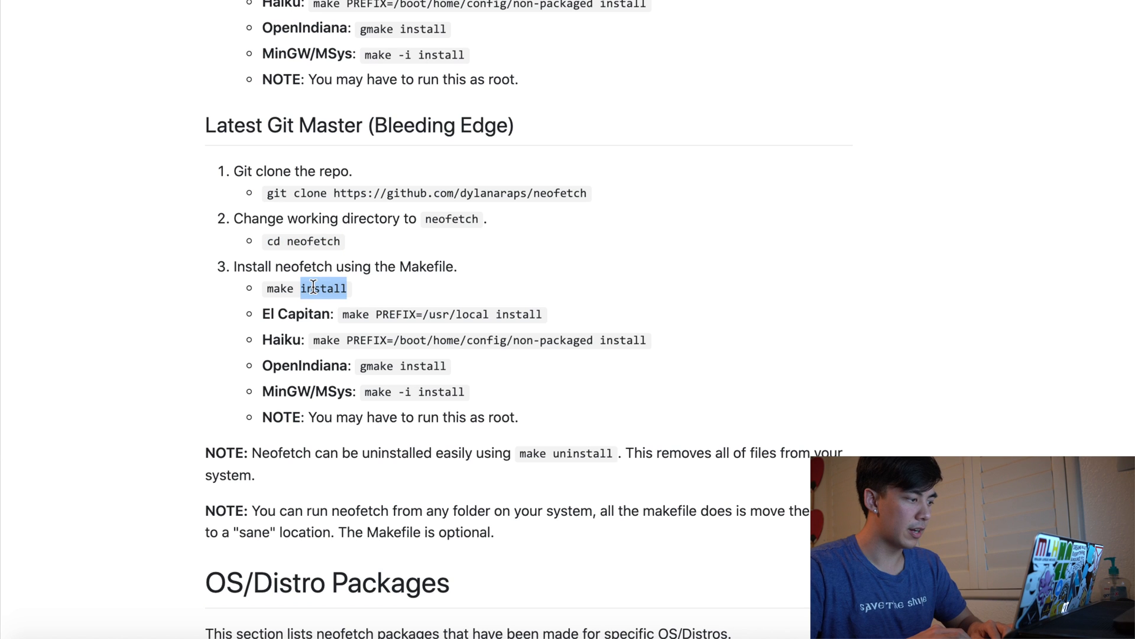
scroll(down, 3)
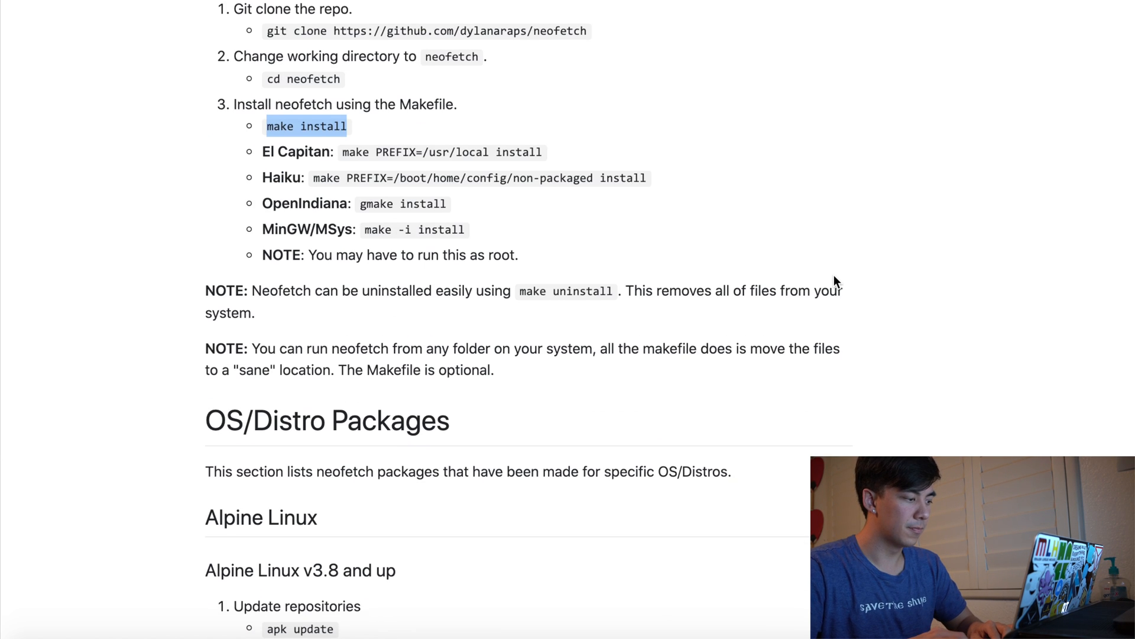
scroll(down, 3)
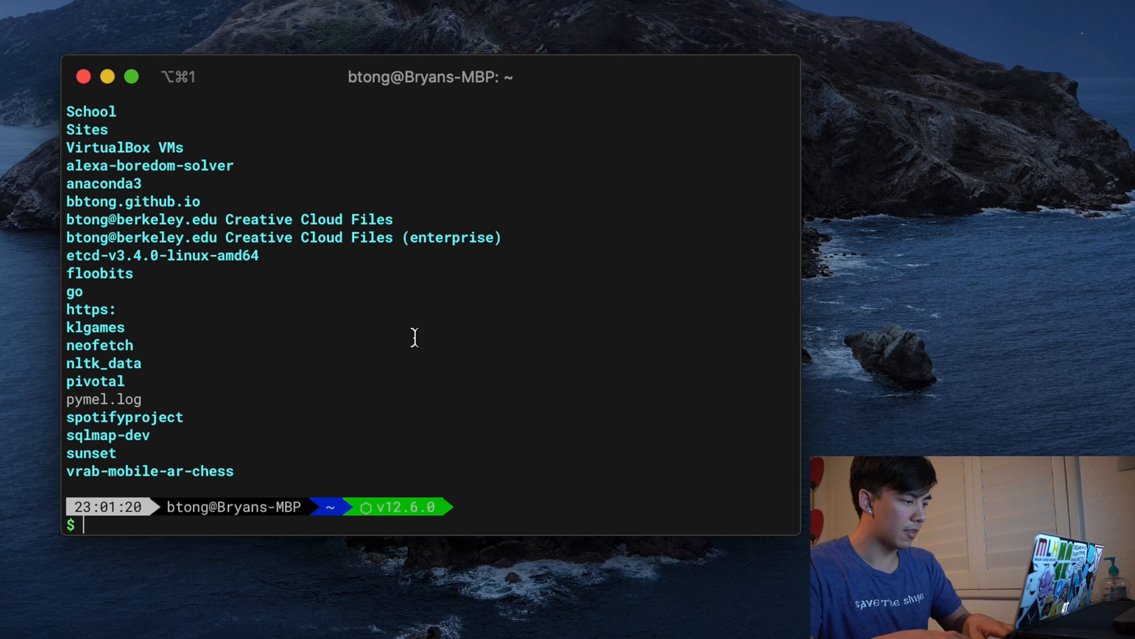
Move into the bbtong.github.io project after cloning neofetch into the home folder
text(cd bbtong.github.io)
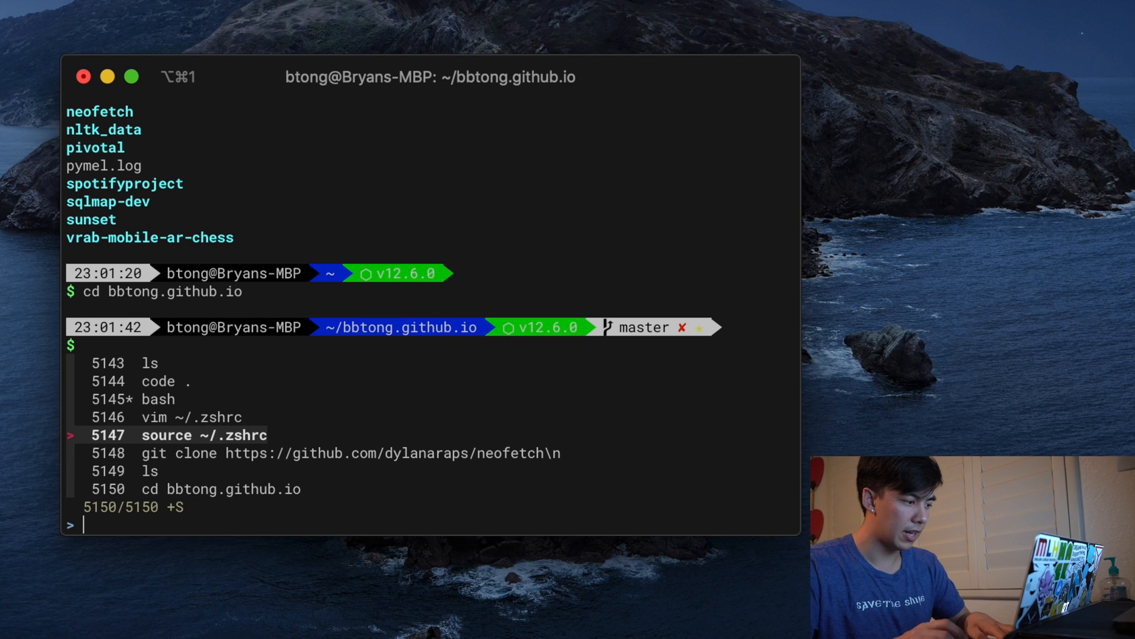
Leave the fzf Ctrl+R history search after browsing past commands
key(enter)
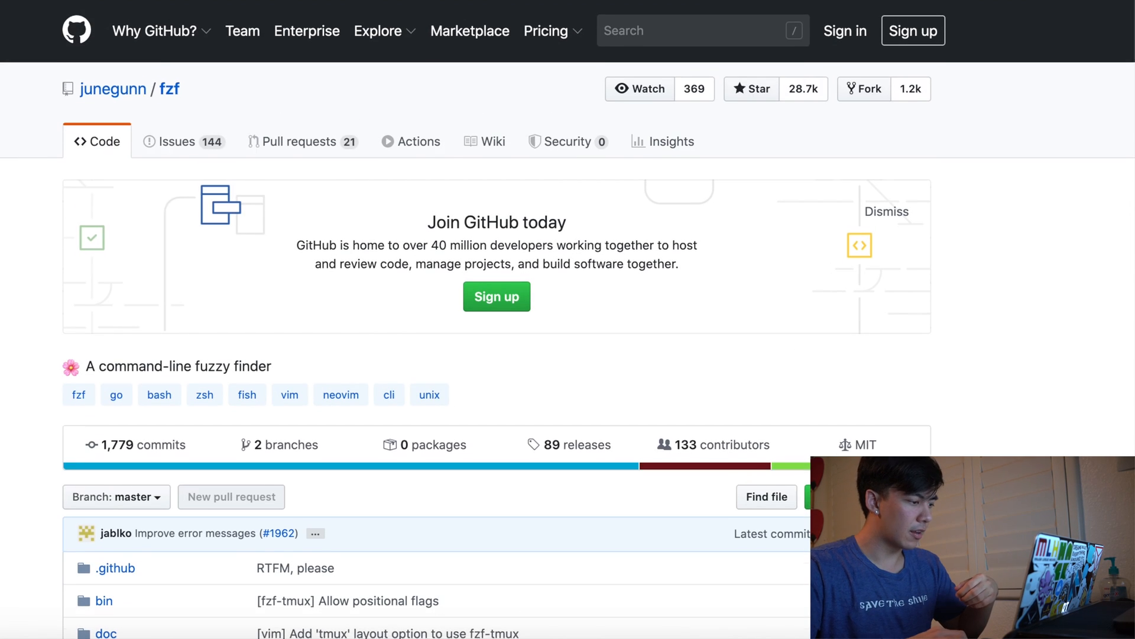
Reach the fzf README installation section and select the $(brew --prefix)/opt/fzf/install key-bindings line
scroll(down, 3)
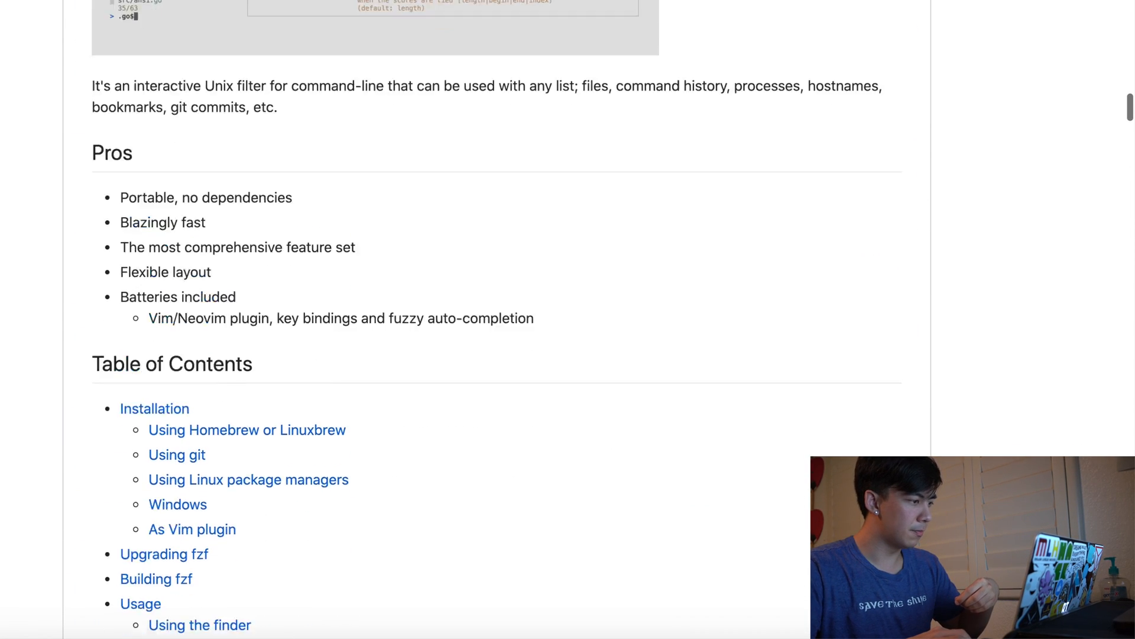
scroll(down, 3)
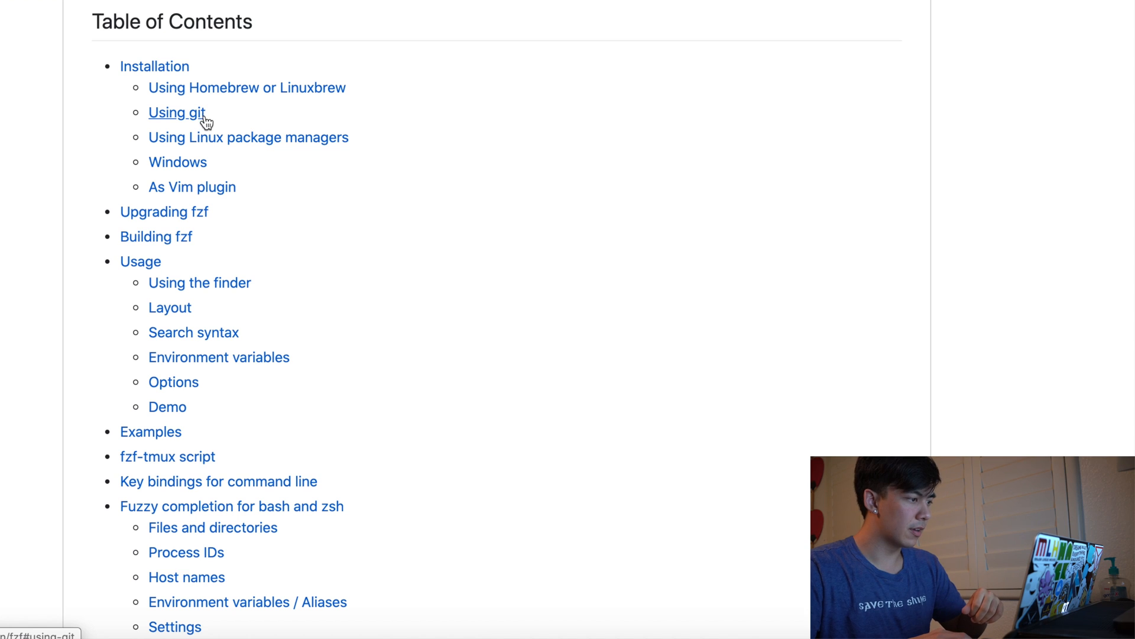
click(177, 112)
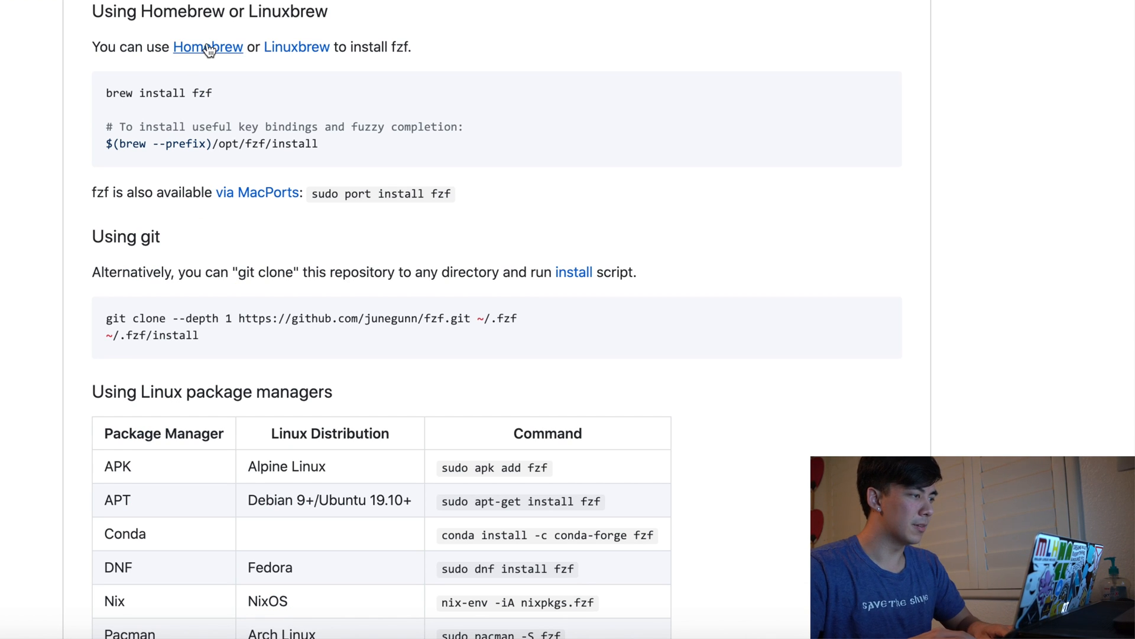
click(207, 47)
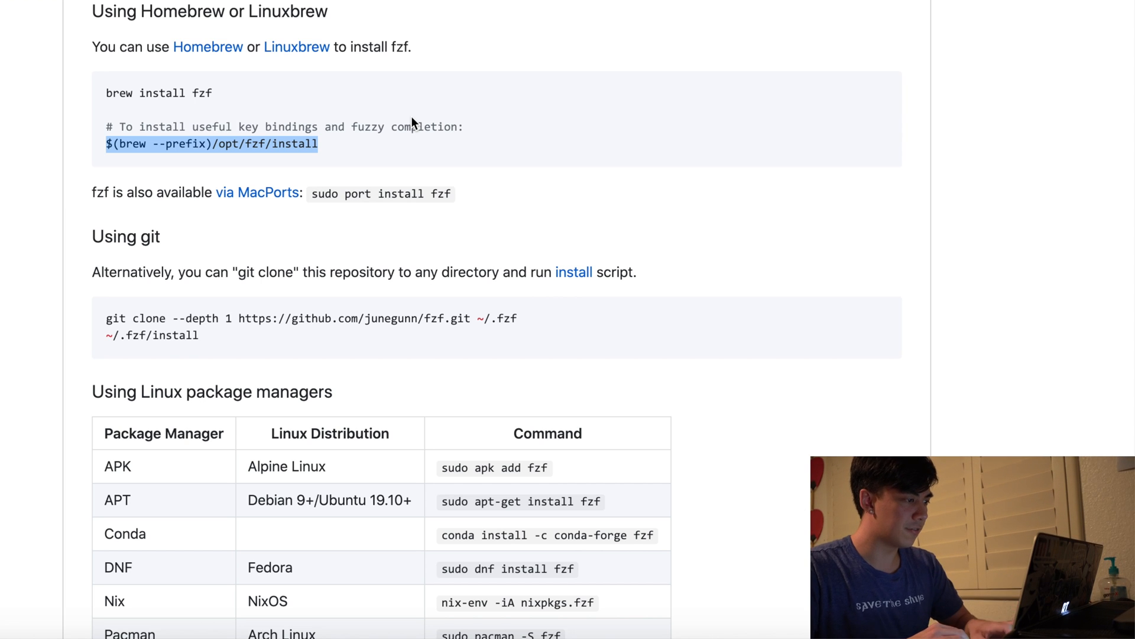
Review the rest of the fzf Homebrew install and setup instructions further down the README
scroll(down, 3)
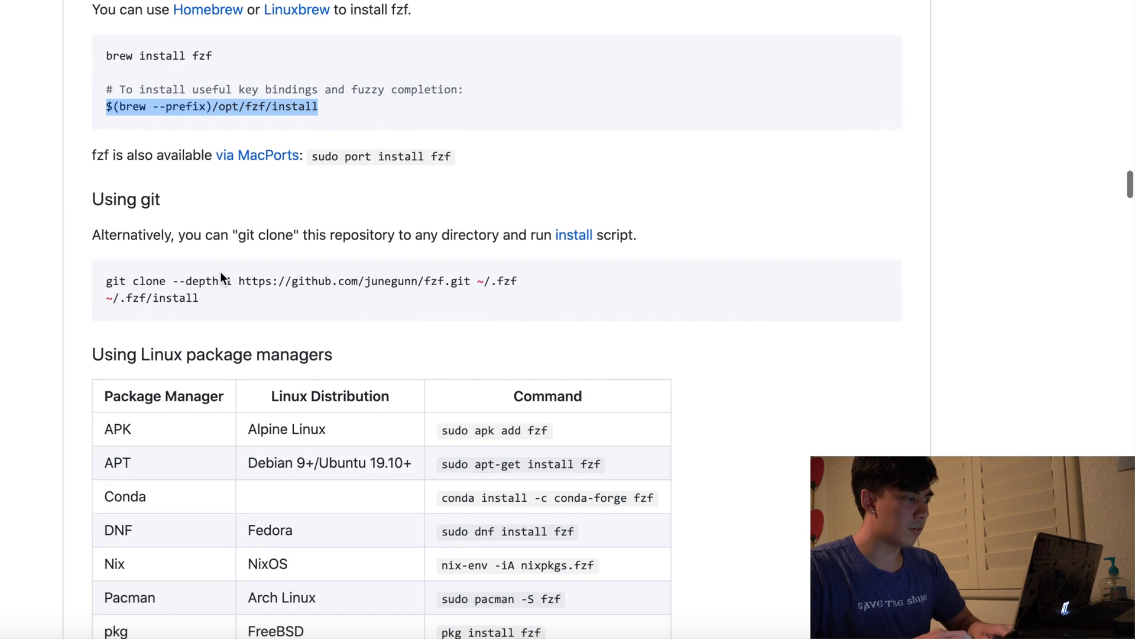
scroll(down, 3)
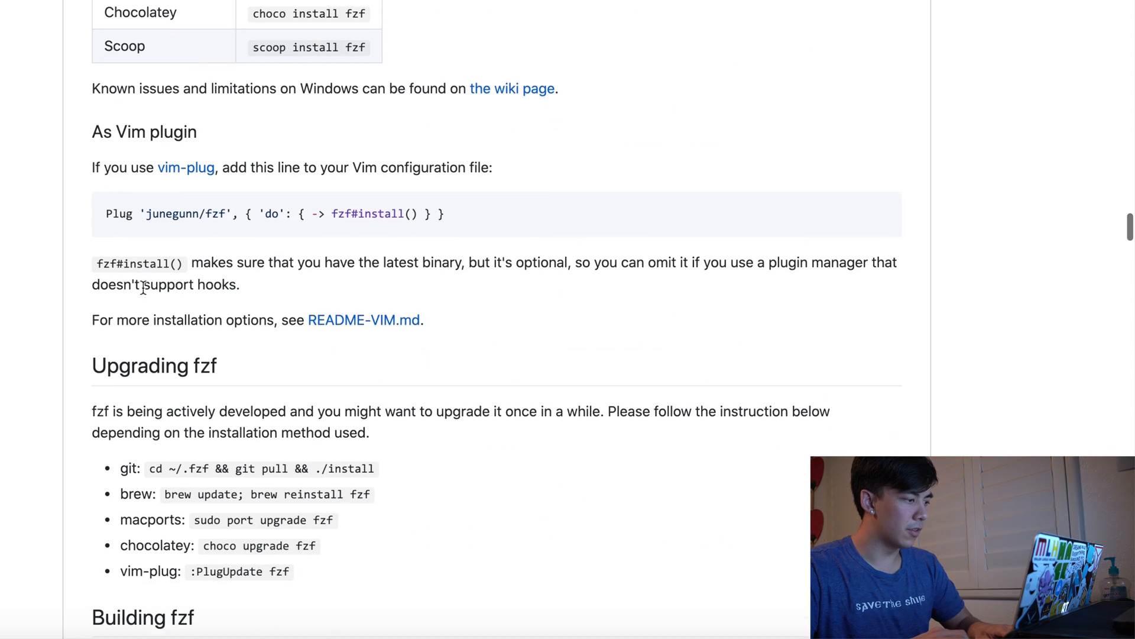
scroll(down, 3)
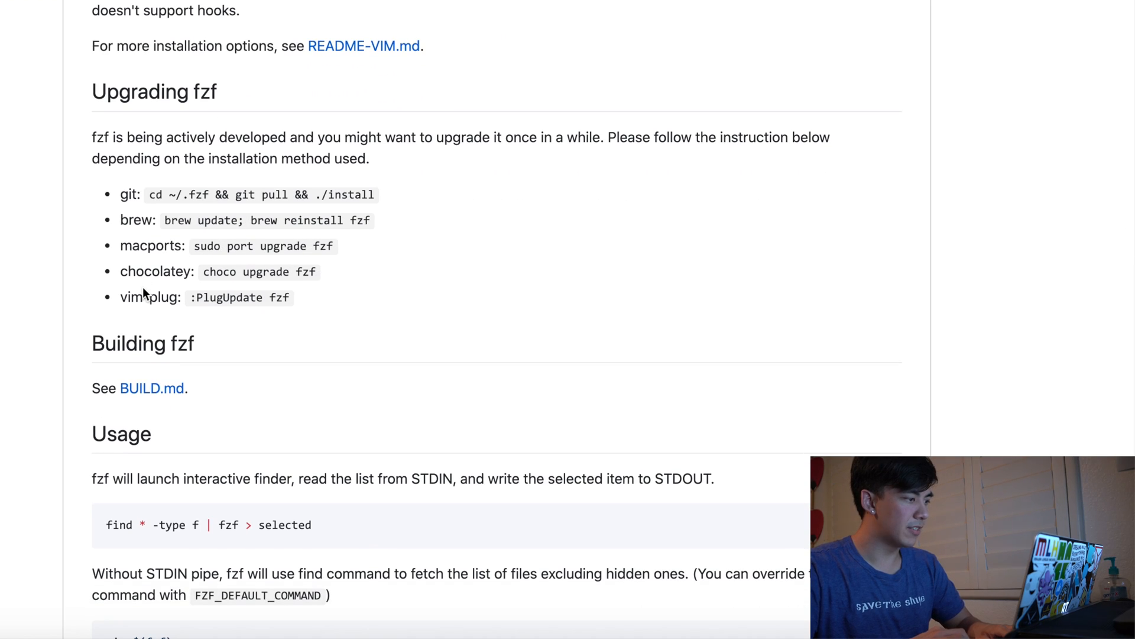
scroll(down, 3)
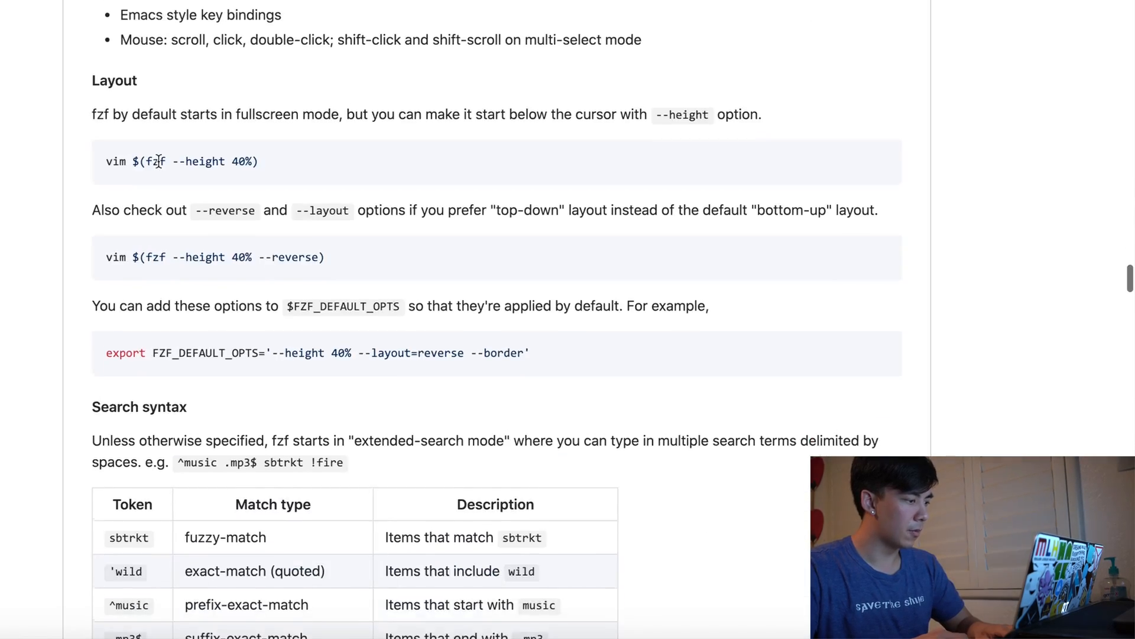
scroll(down, 3)
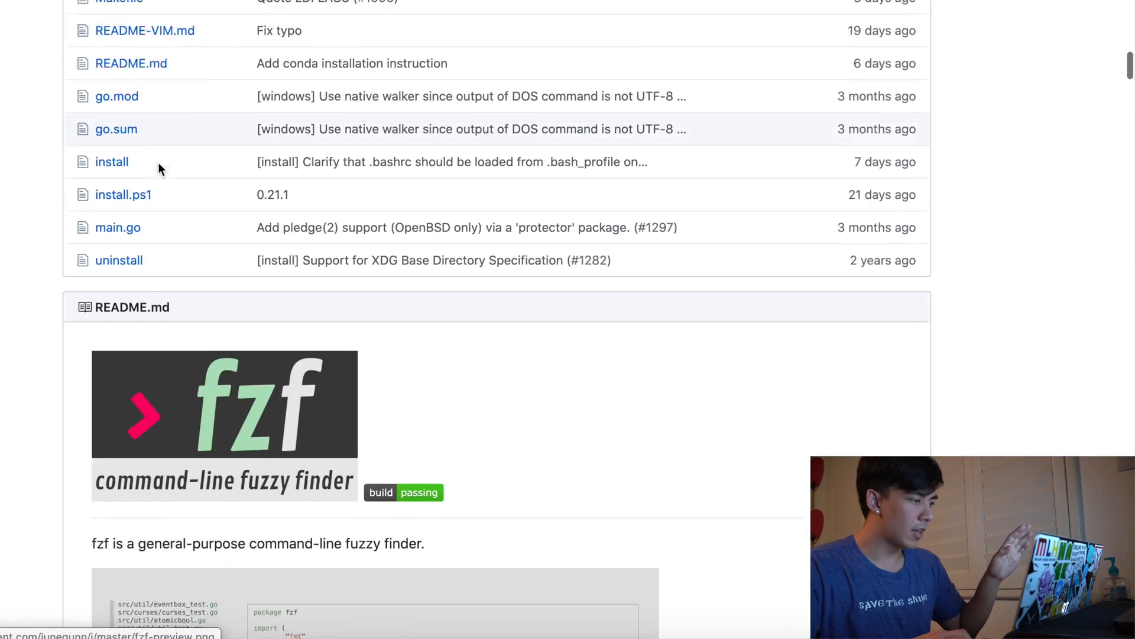
scroll(down, 3)
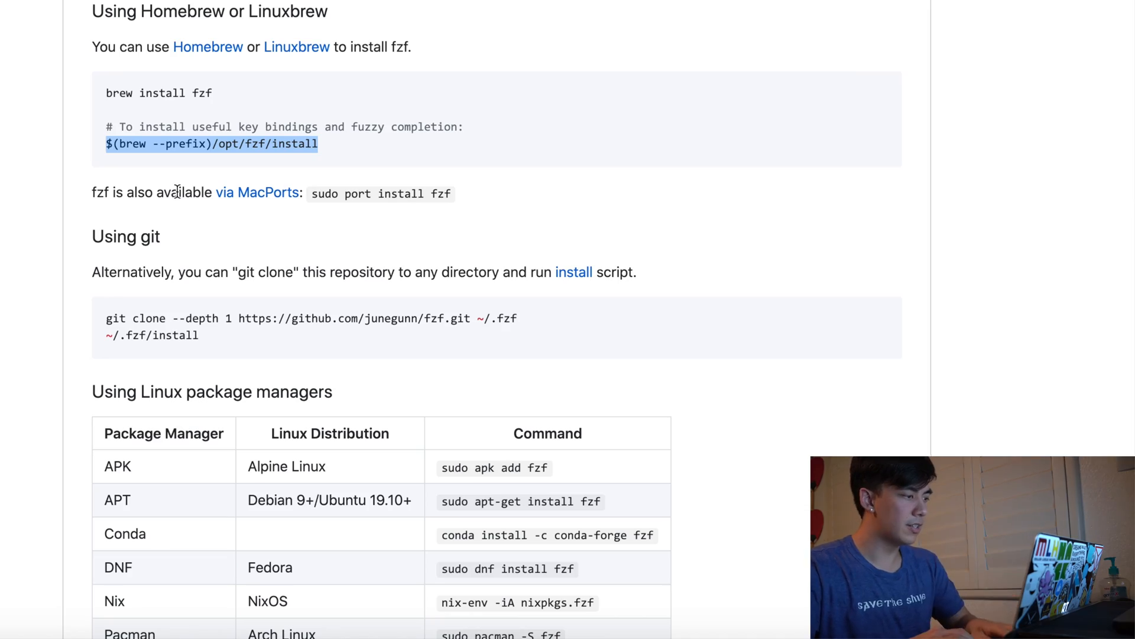